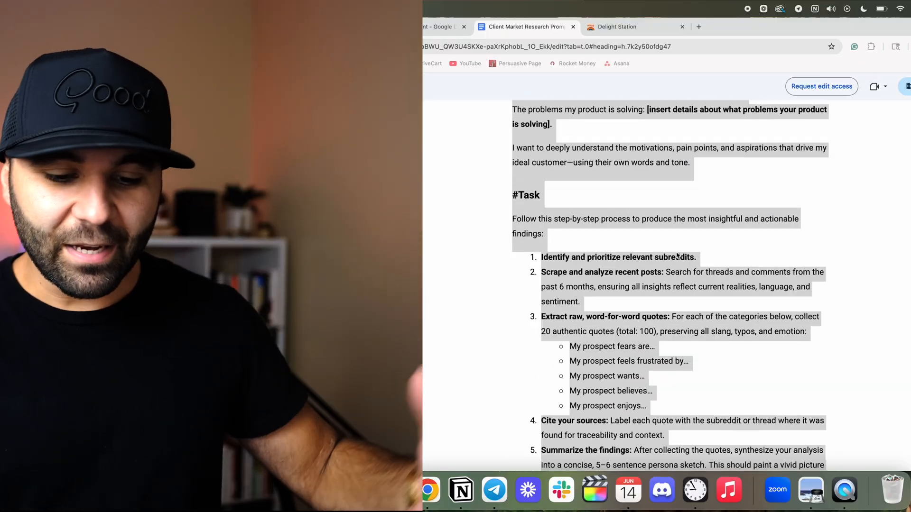
Step: Review the market research prompts doc, then switch to the Delight Station site
scroll(down, 3)
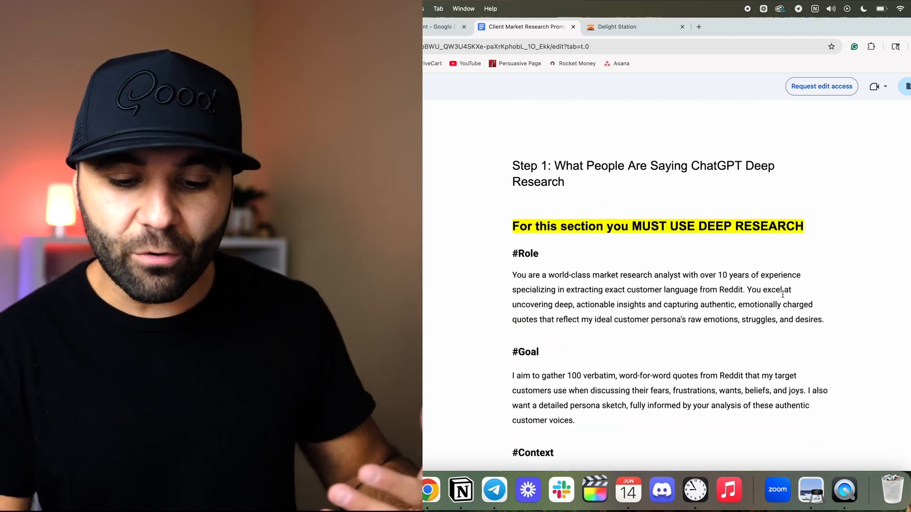
scroll(down, 3)
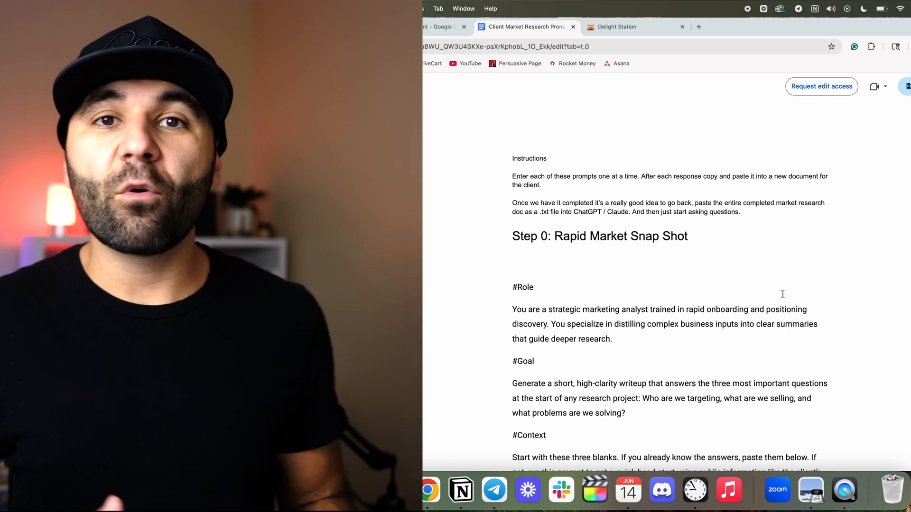
click(615, 27)
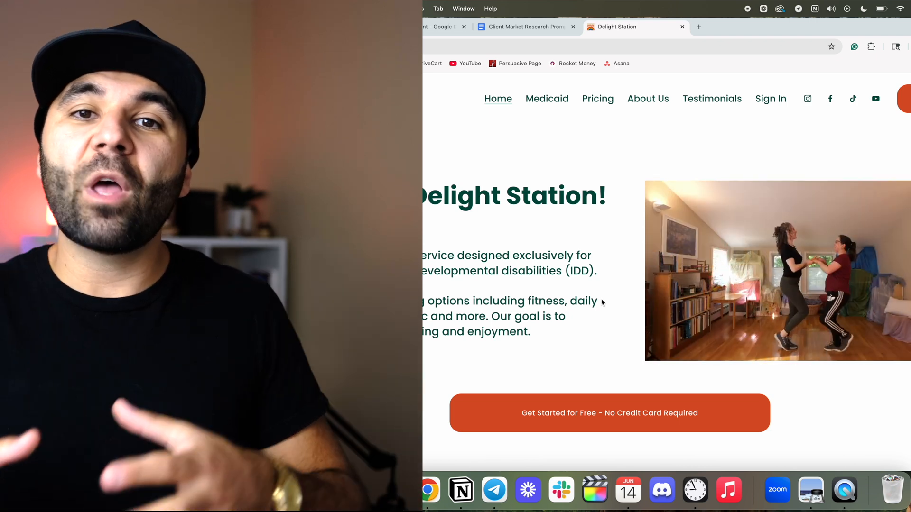
Step: Skim the Delight Station homepage to the footer and return to the prompts doc
scroll(down, 3)
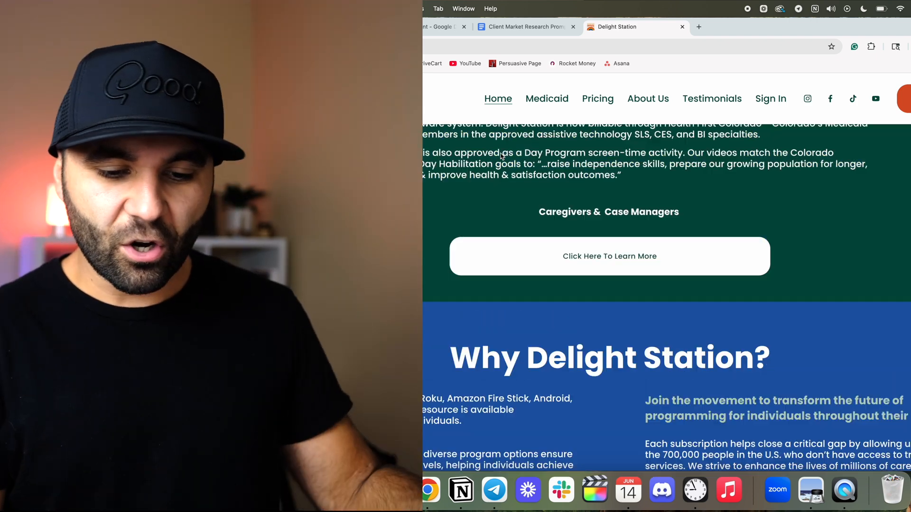
scroll(up, 3)
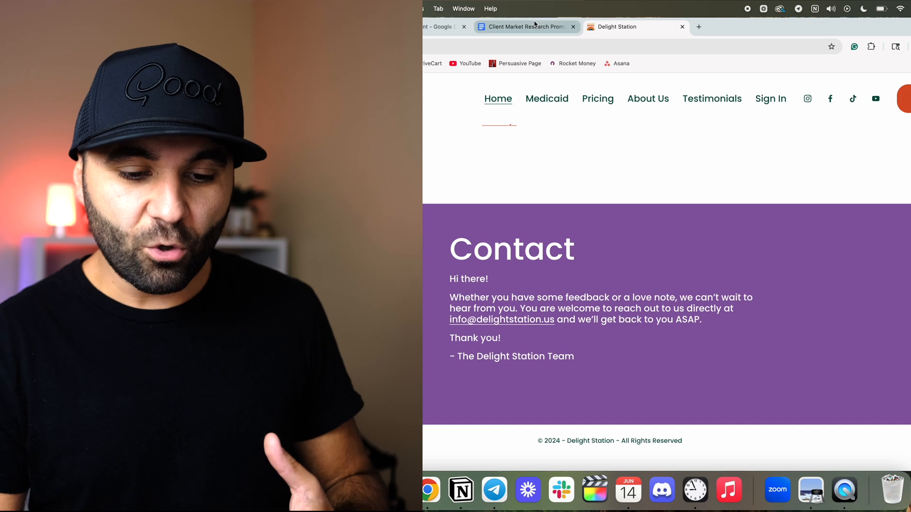
click(522, 27)
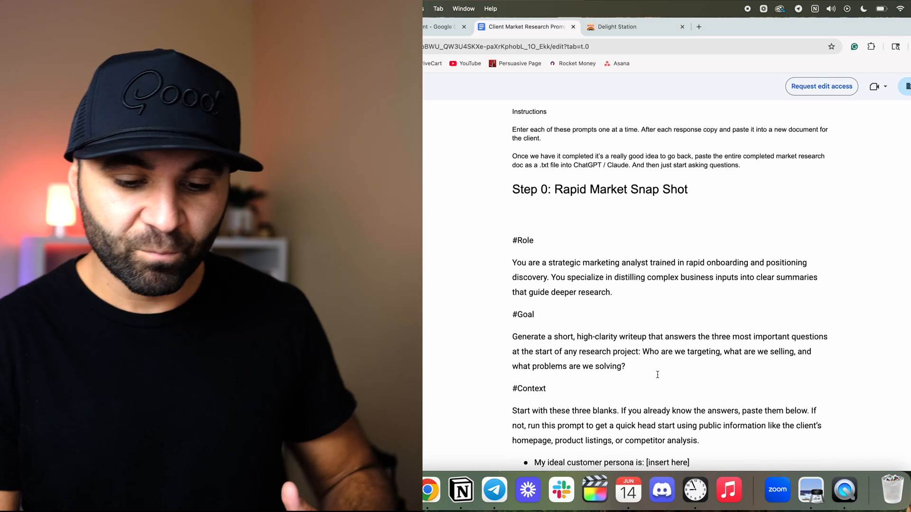
Step: Scroll through Step 2 Psychographic Research, then bring up a new ChatGPT chat
scroll(down, 3)
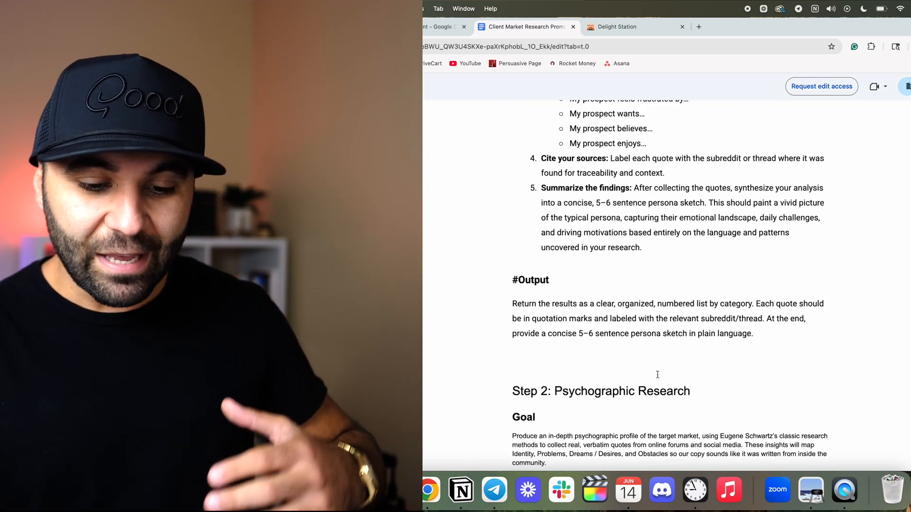
scroll(down, 3)
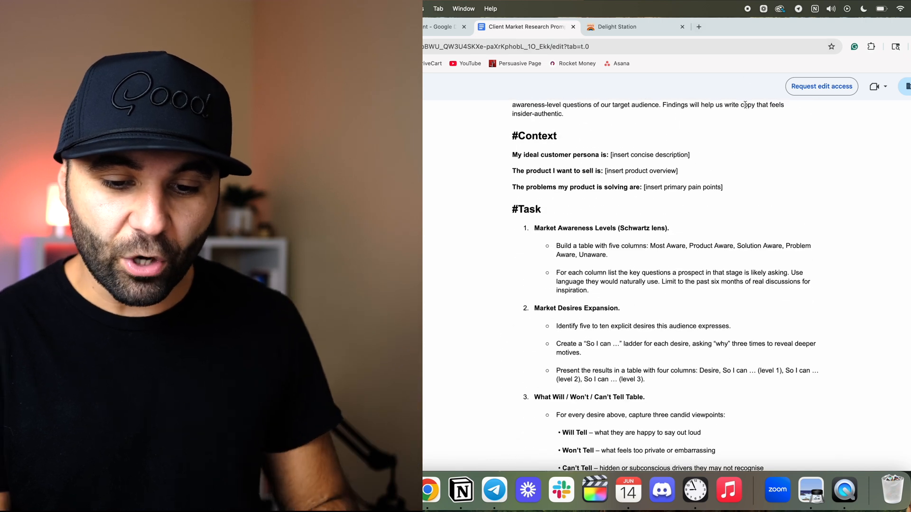
click(698, 26)
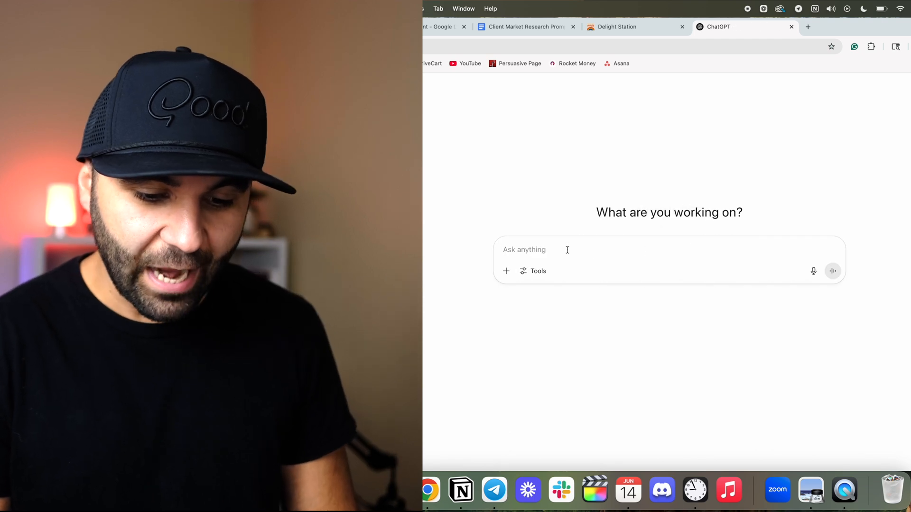
Step: Copy the Step 0 Rapid Market Snapshot prompt and paste it into ChatGPT's message box
click(526, 27)
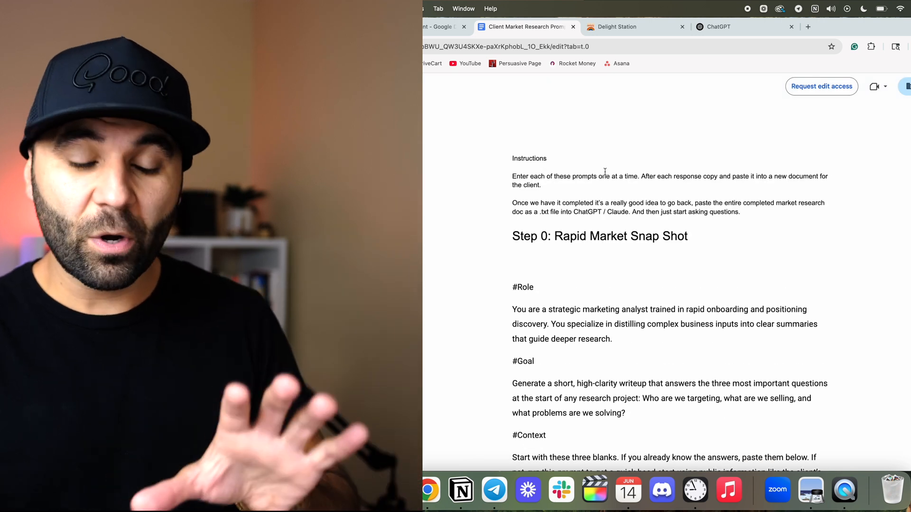
scroll(down, 3)
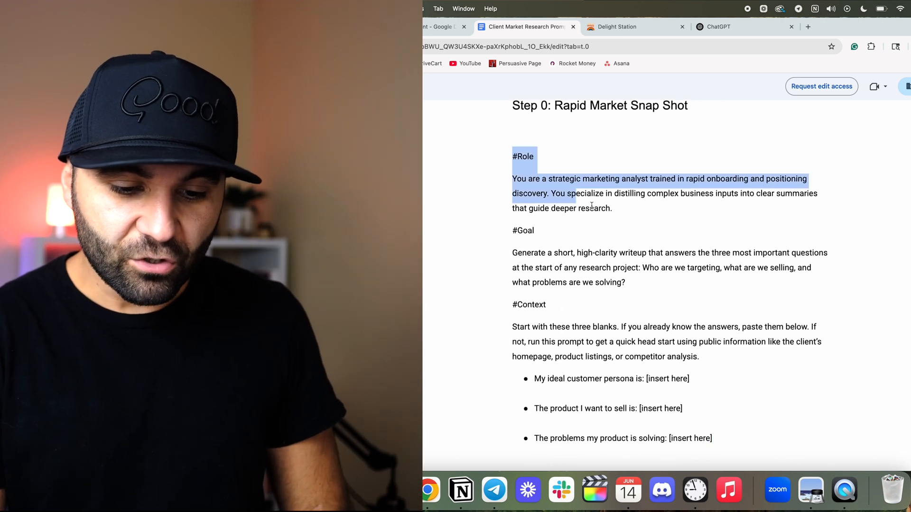
scroll(down, 3)
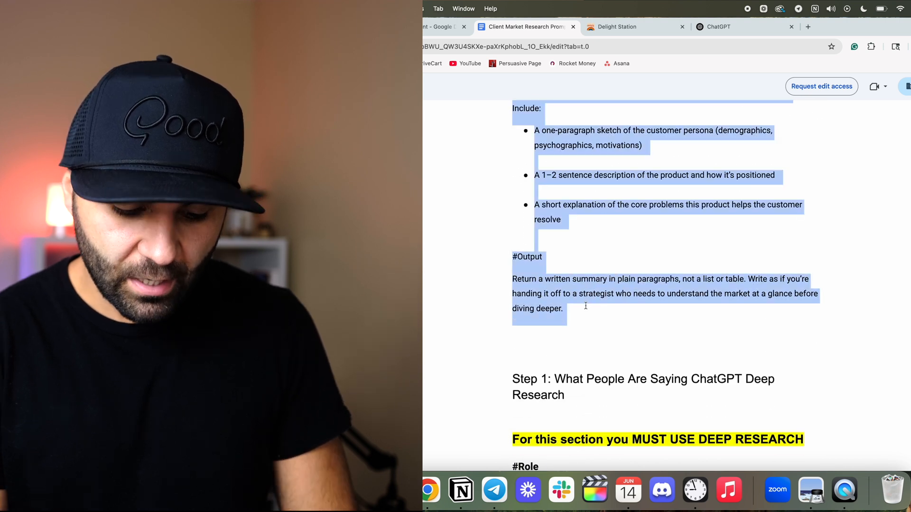
click(718, 27)
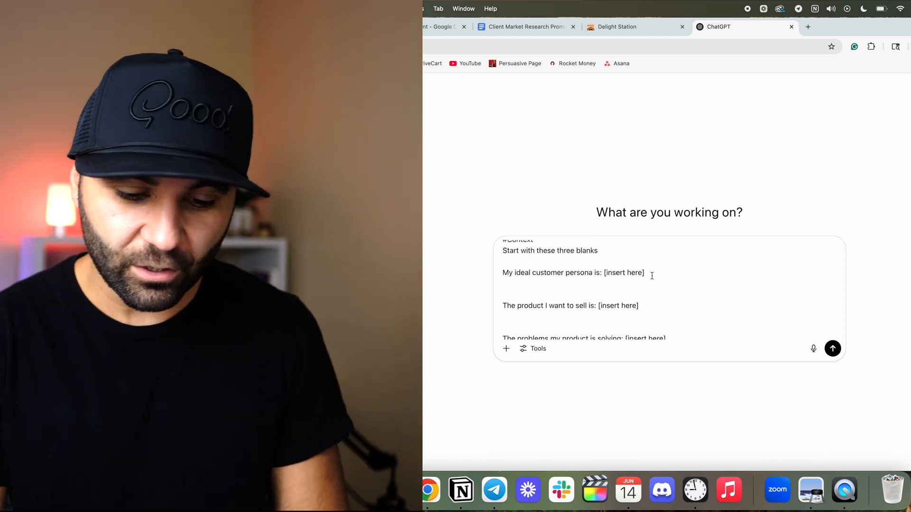
Step: Fill the persona as 'parent or caregiver' and the product as Delight Station (a streaming service)
double_click(622, 272)
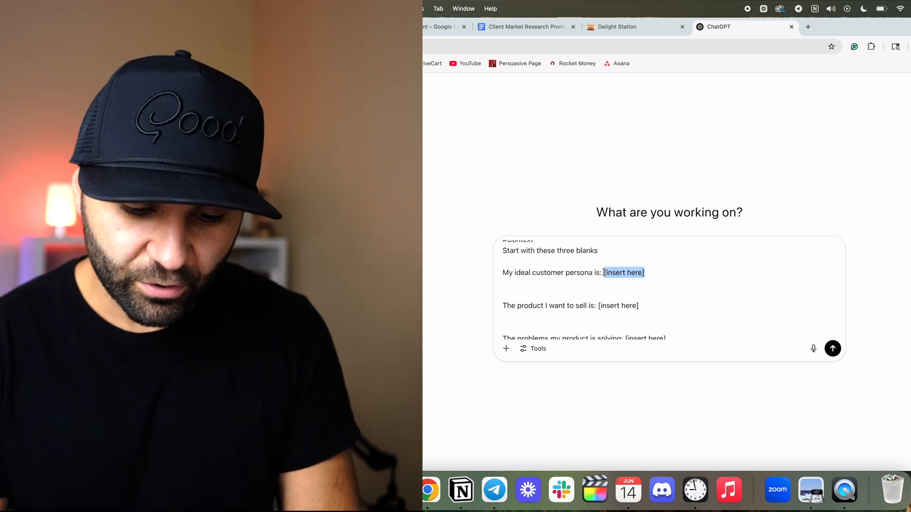
text(parent or careg)
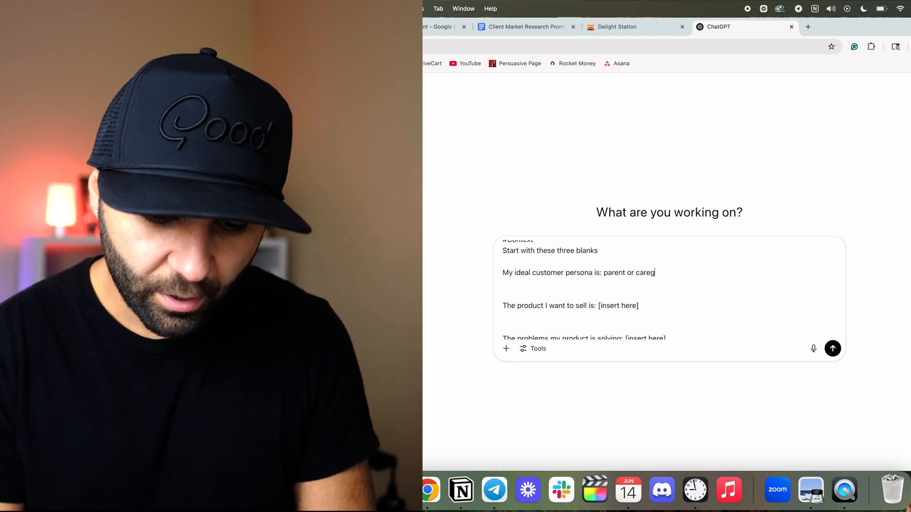
text(iver of adults with disabilities)
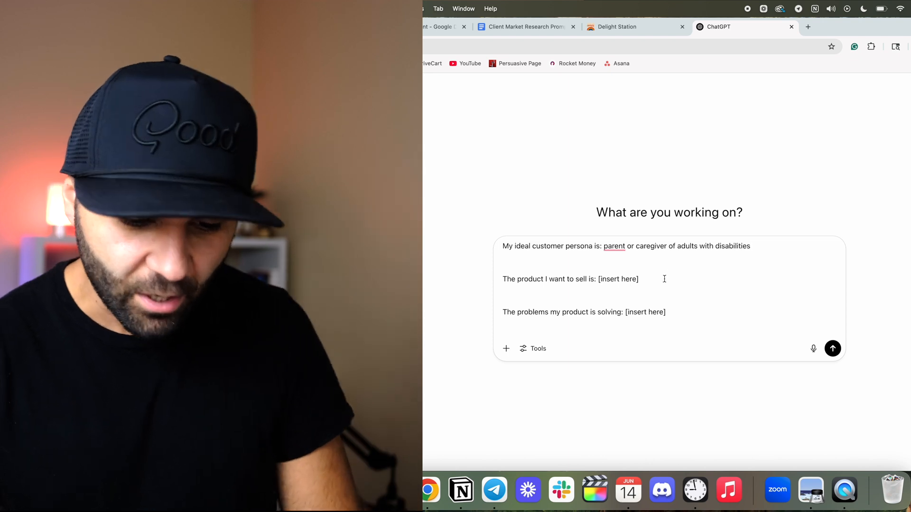
double_click(618, 279)
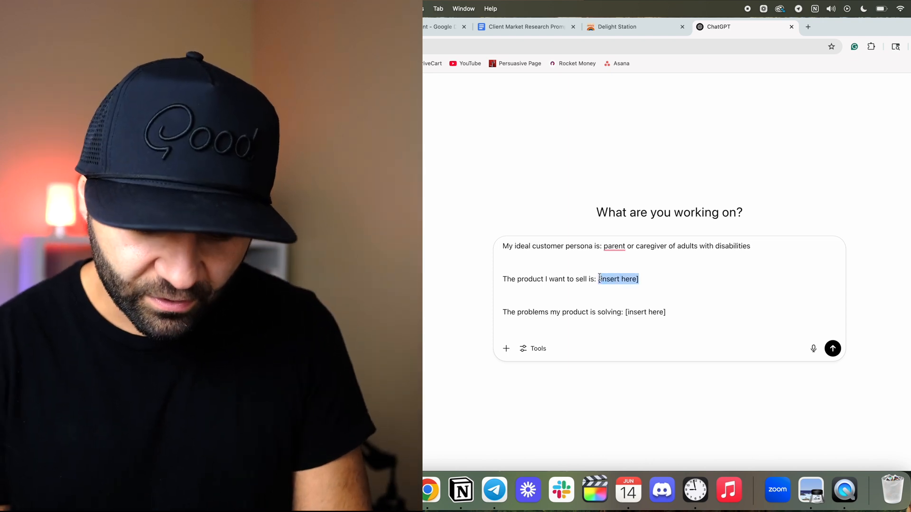
text(delightstation.u)
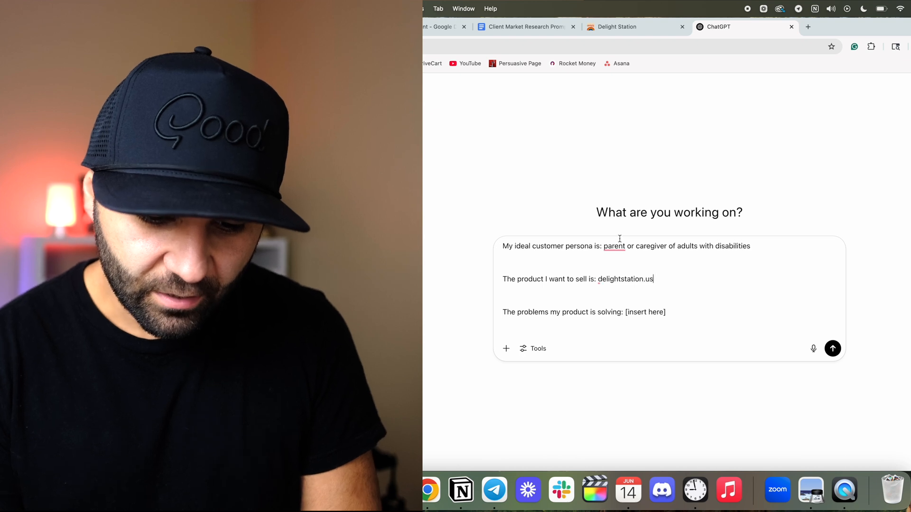
click(624, 26)
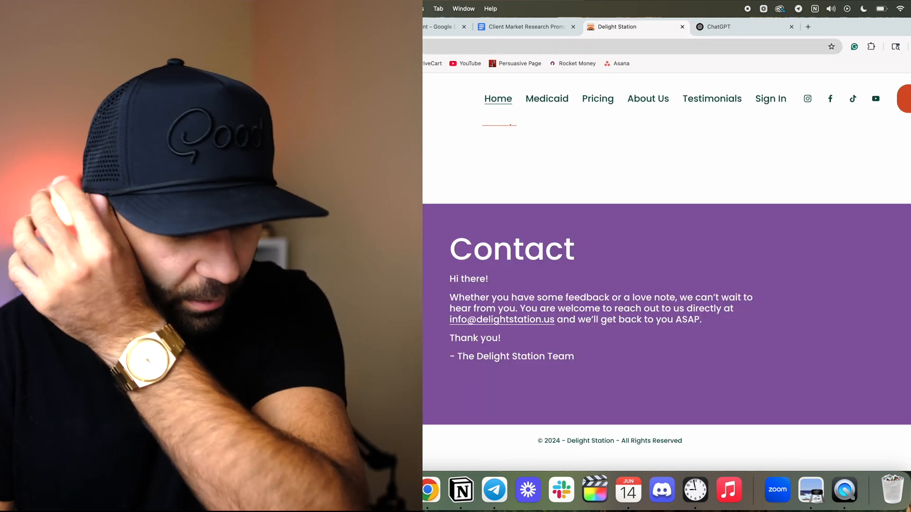
click(719, 27)
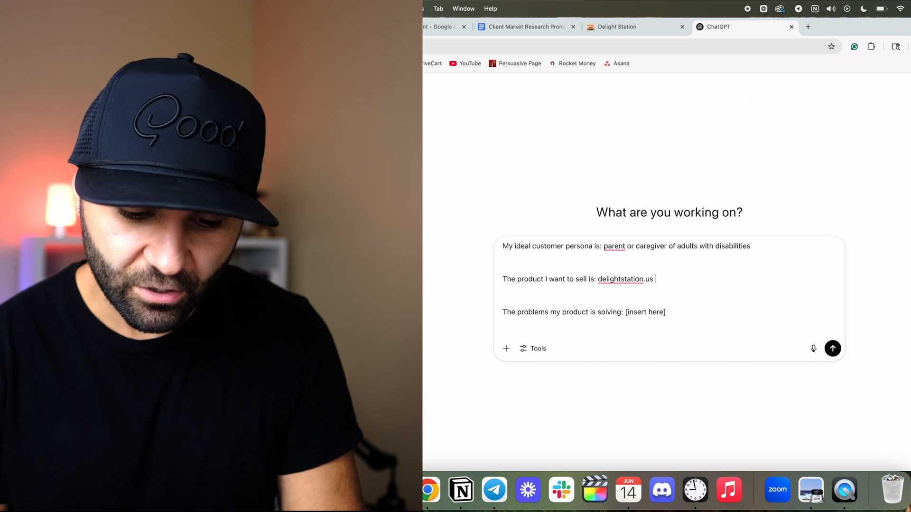
text((a streaming video service like Netflix but specifically for adults with disabiliti)
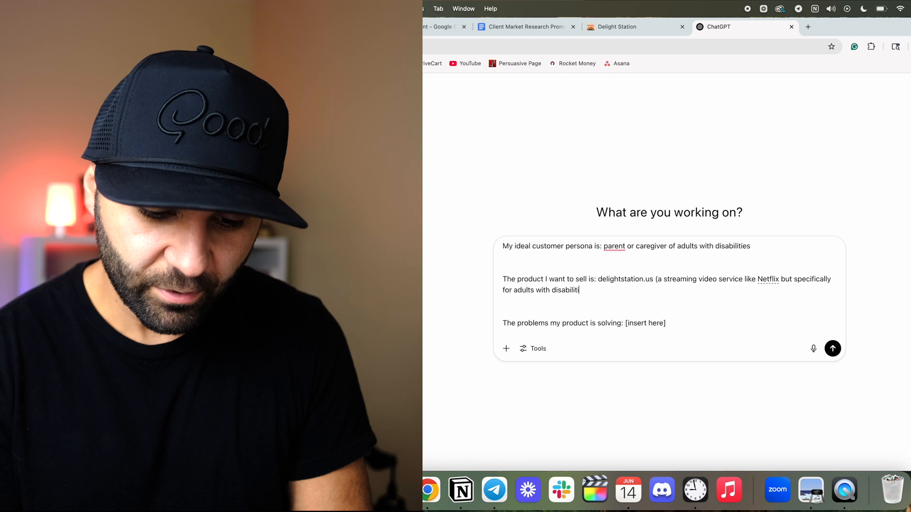
text(es))
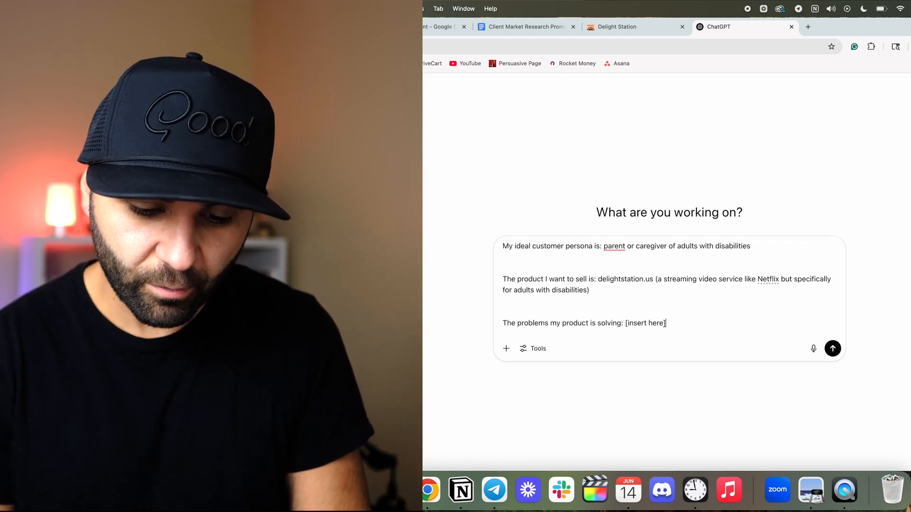
Step: Fill the problems: helps adults with disabilities learn independence skills, parents/caregivers get a break
text(Helps a)
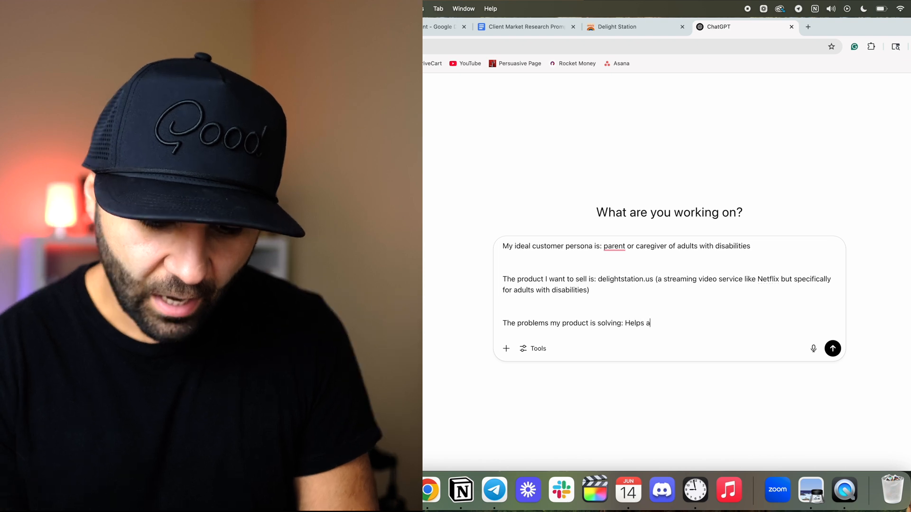
text(dults with disab)
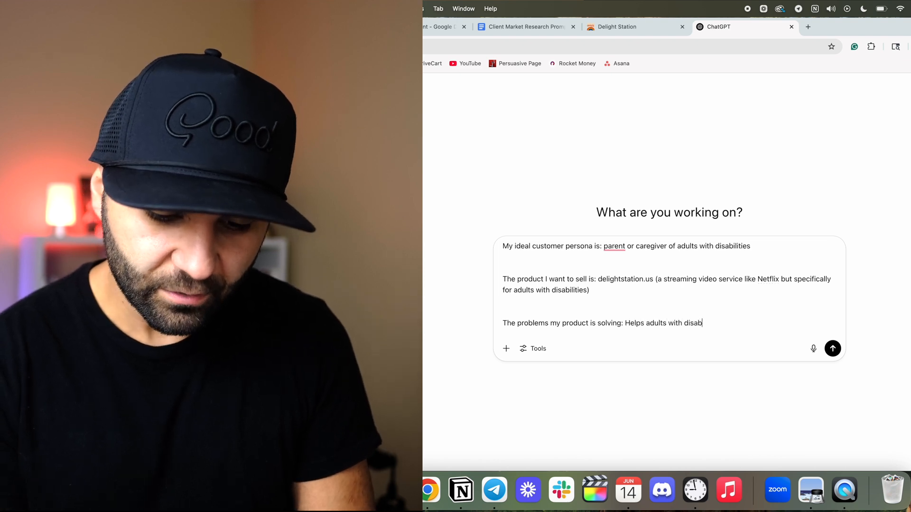
text(ilities learn)
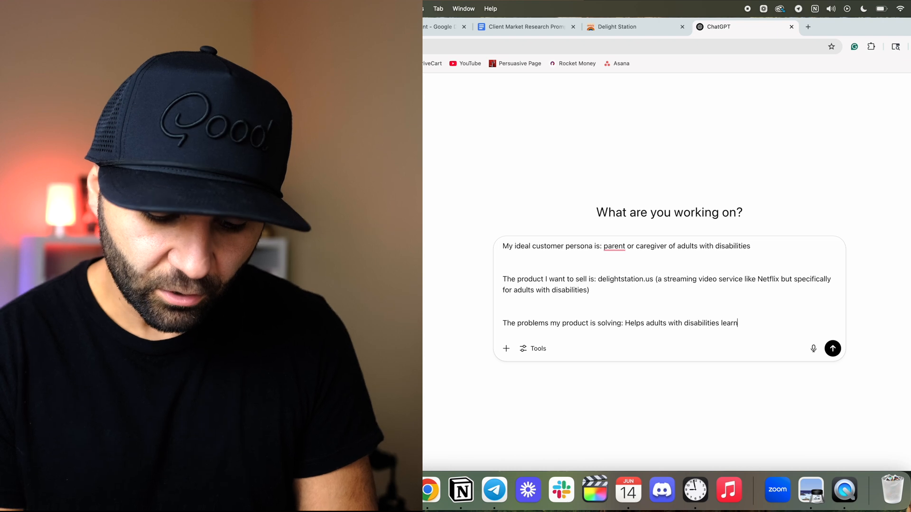
text(independence)
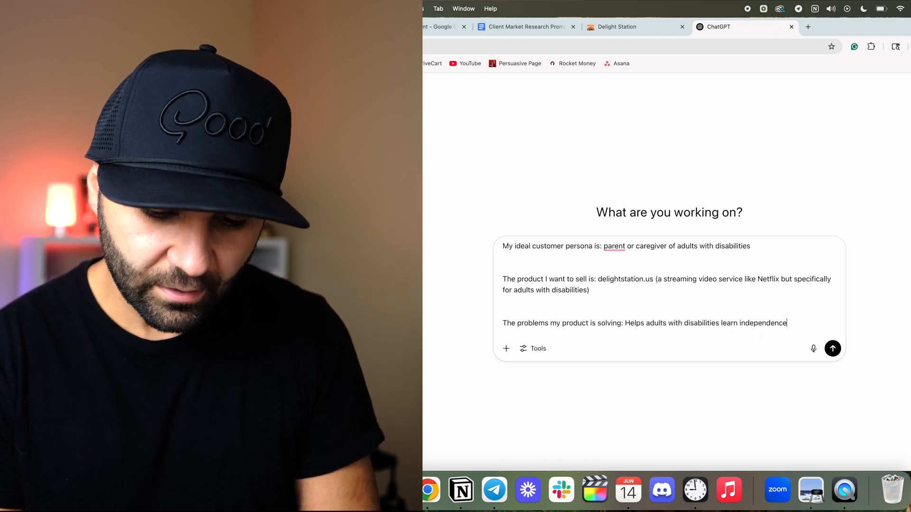
text(skills and it helps the)
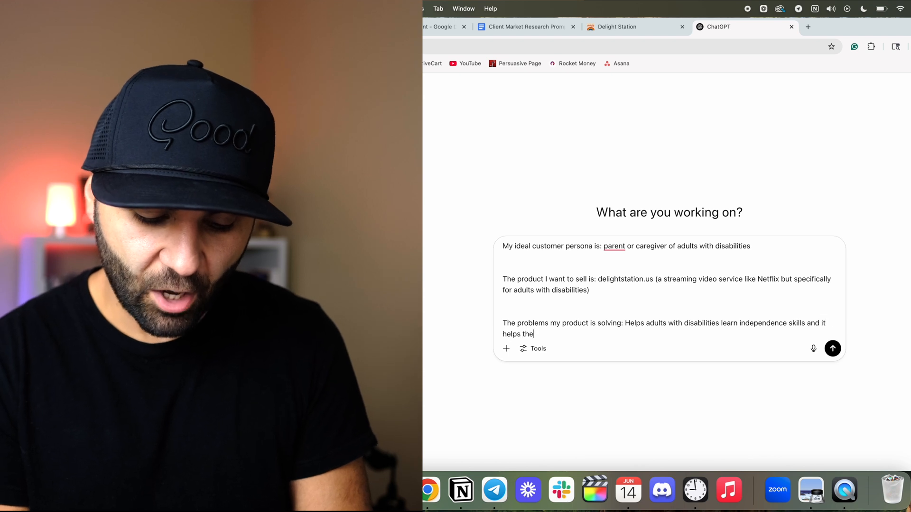
text(parents /)
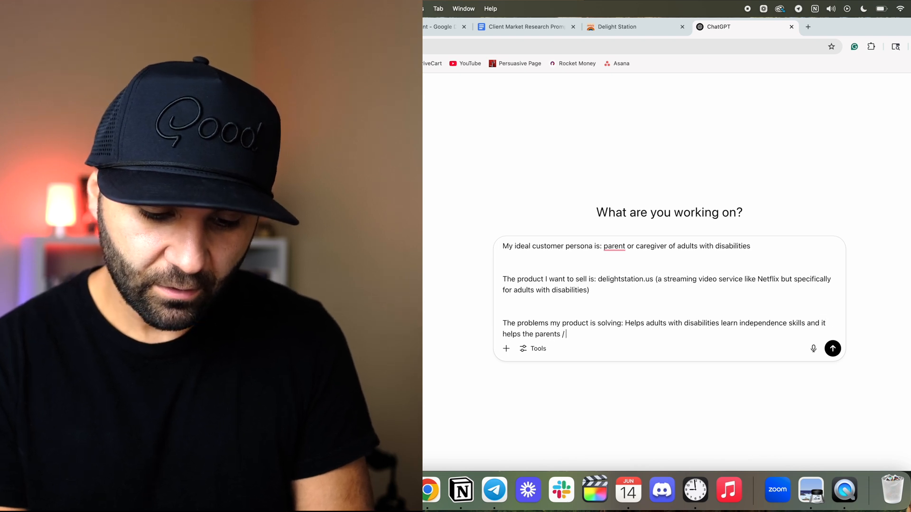
text(caregivers)
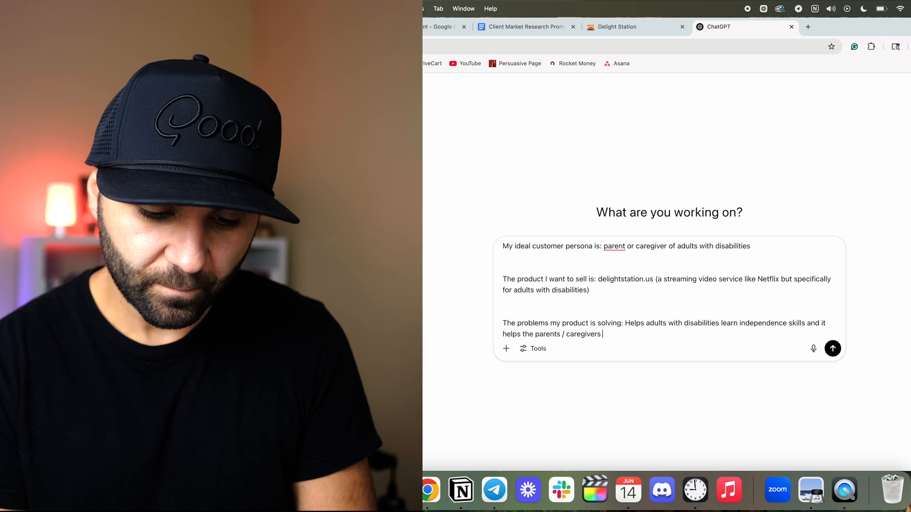
text(get a break)
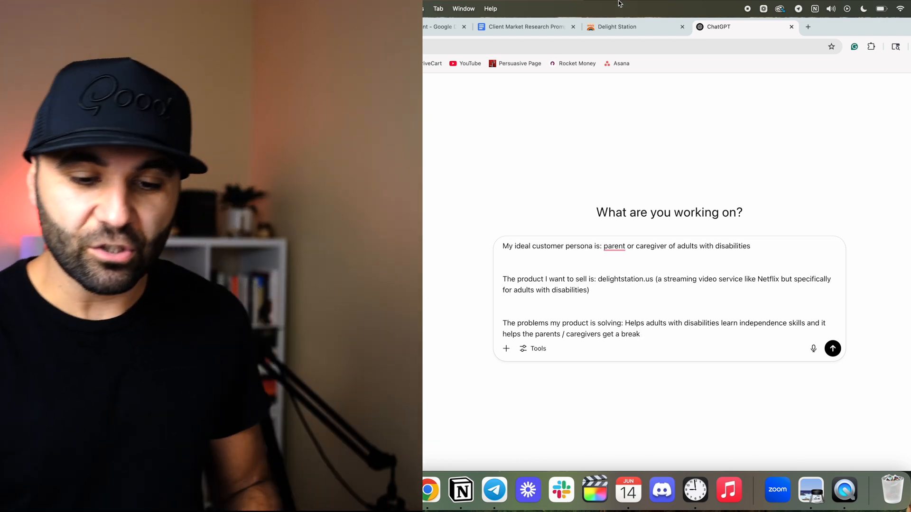
Step: Send the onboarding prompt and copy ChatGPT's three-paragraph market summary
click(618, 27)
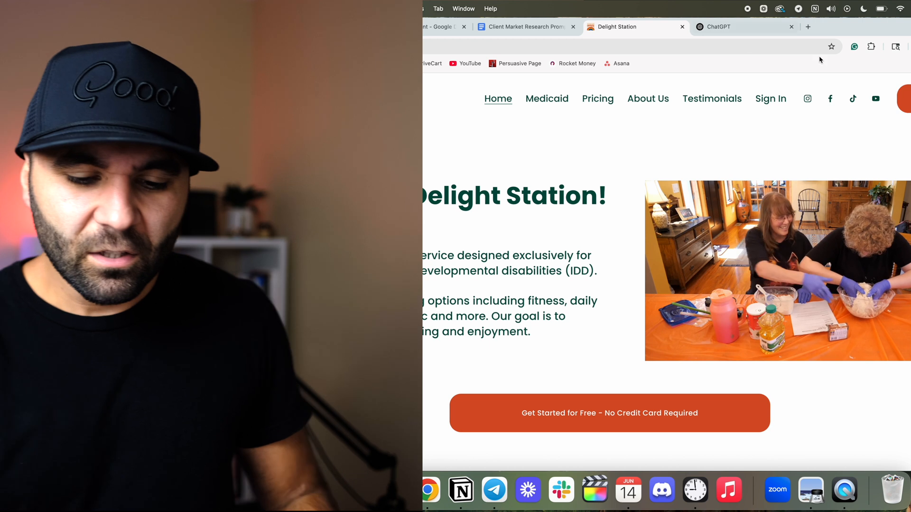
click(717, 26)
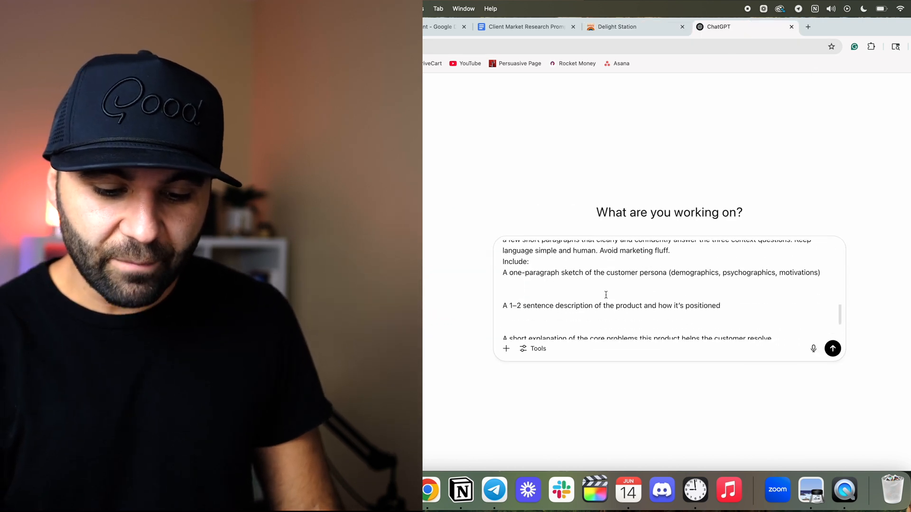
click(832, 349)
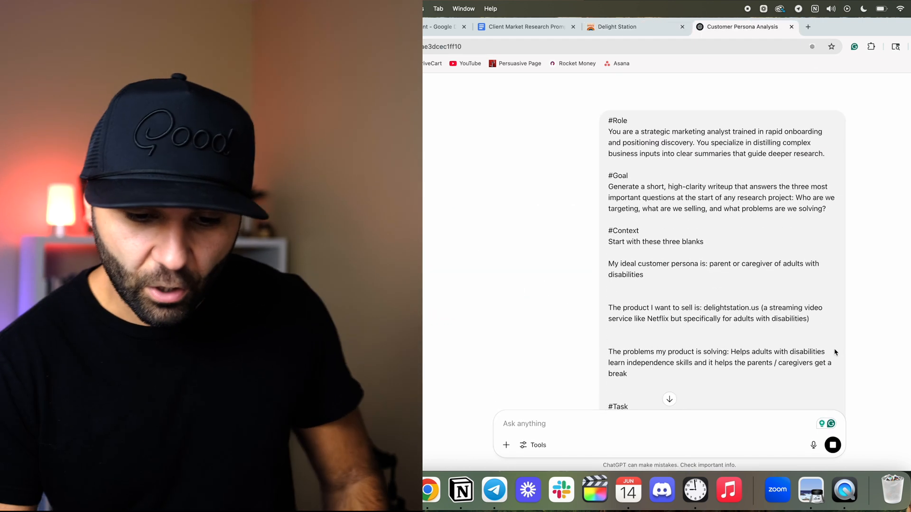
scroll(down, 3)
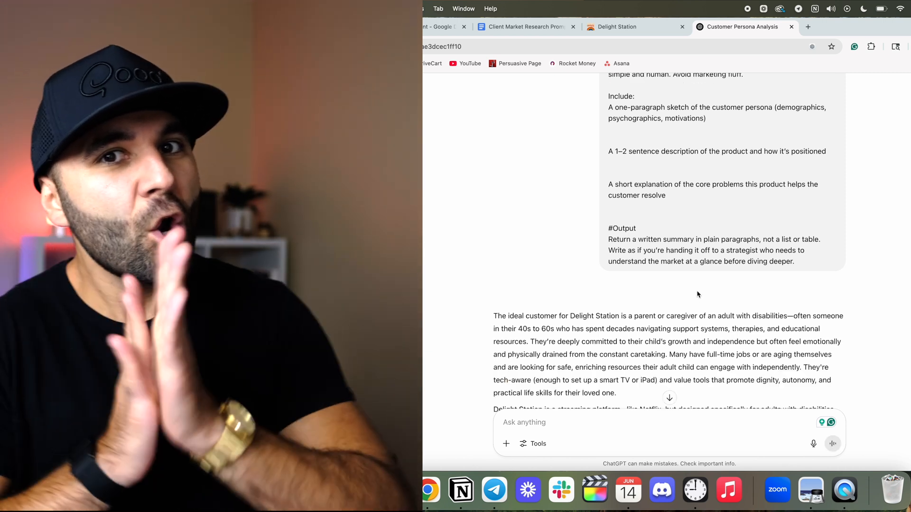
scroll(down, 3)
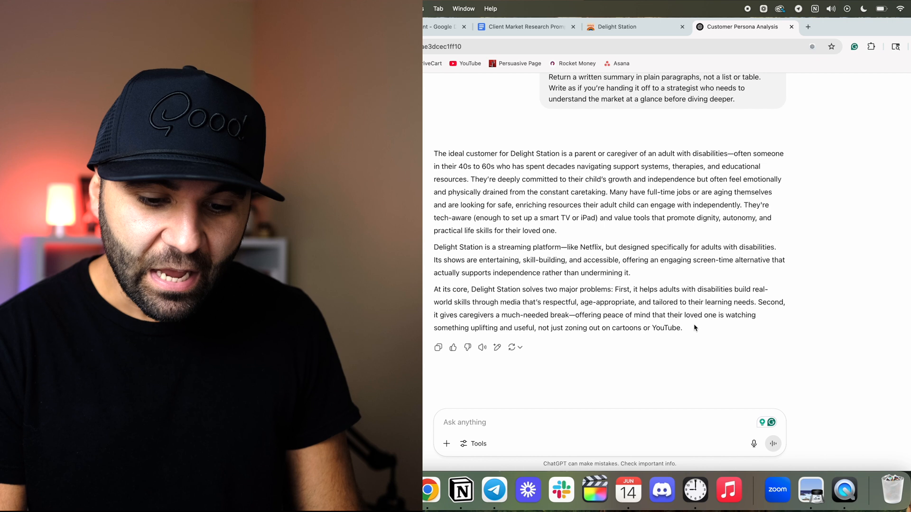
double_click(449, 179)
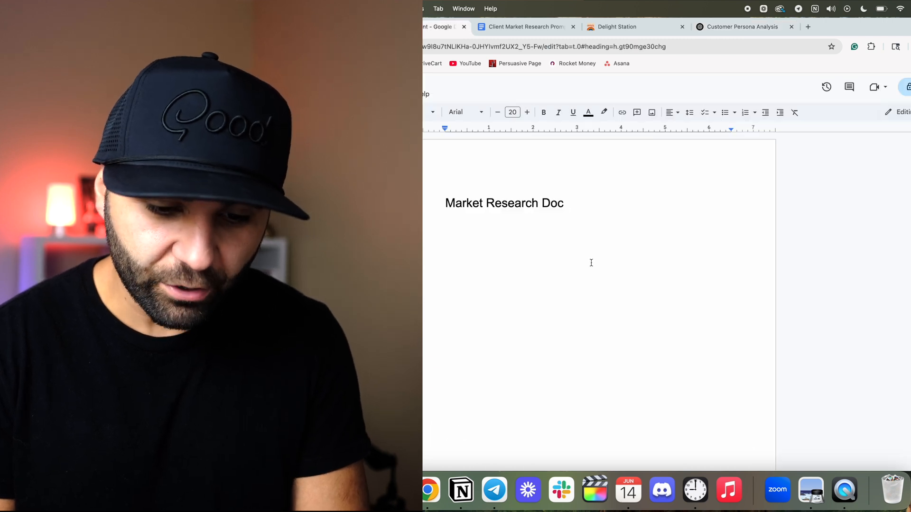
Step: Add a Snap Shot heading with the pasted summary in the Market Research Doc
text(Snapchat)
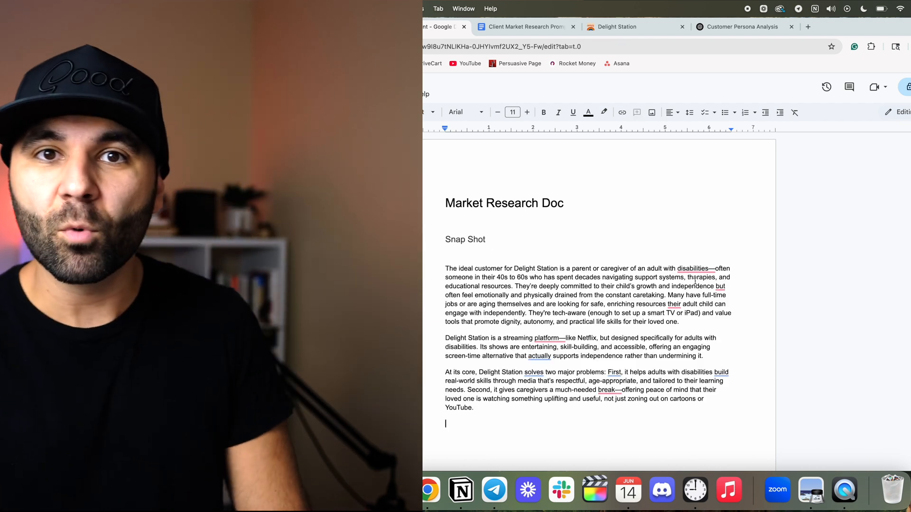
click(522, 26)
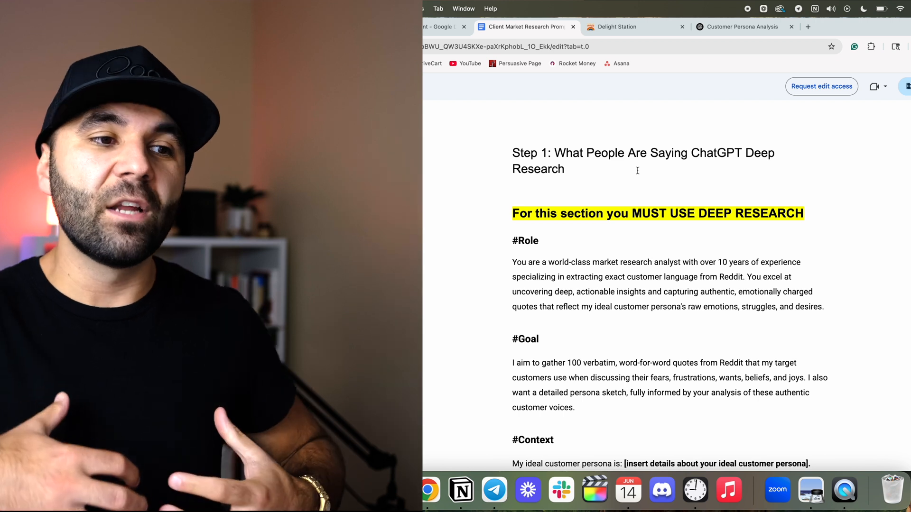
Step: Copy the Step 1 Deep Research prompt and paste it into ChatGPT unsent
scroll(down, 3)
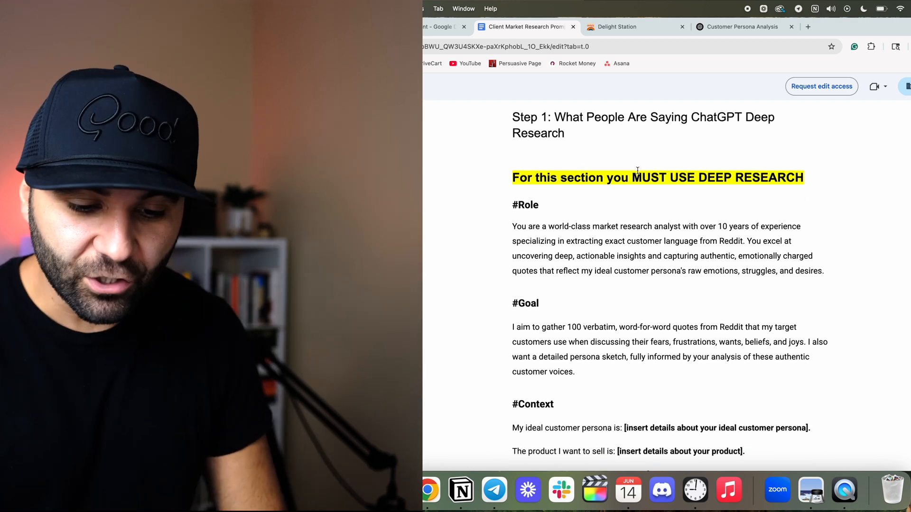
click(741, 26)
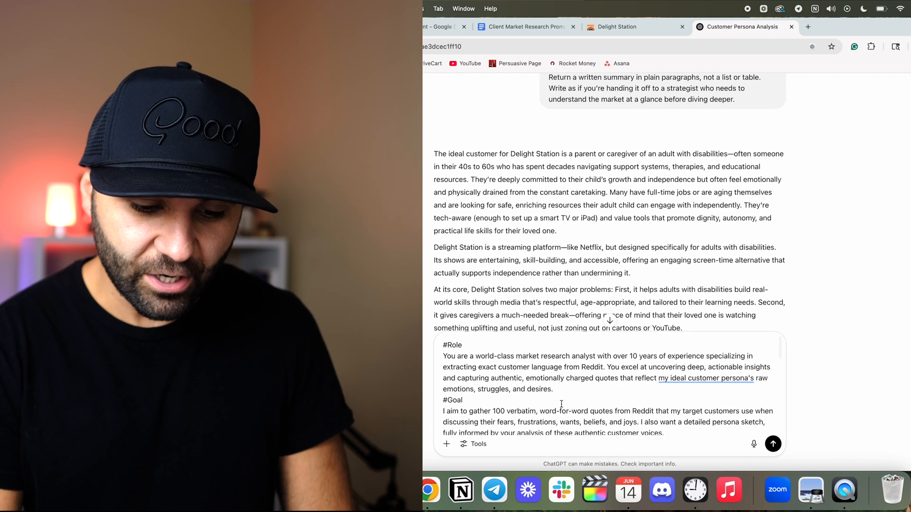
Step: Review the pasted Reddit quote prompt through its Output section and bring up the Tools menu
scroll(down, 3)
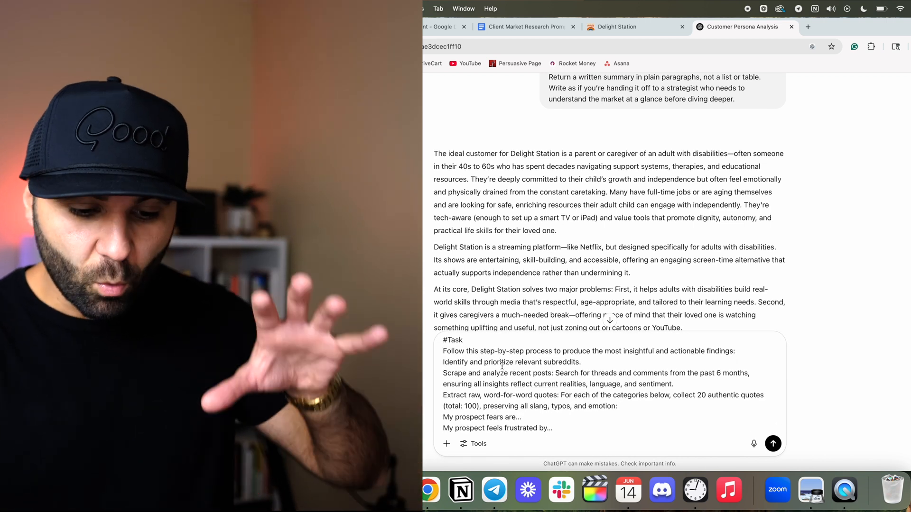
scroll(down, 3)
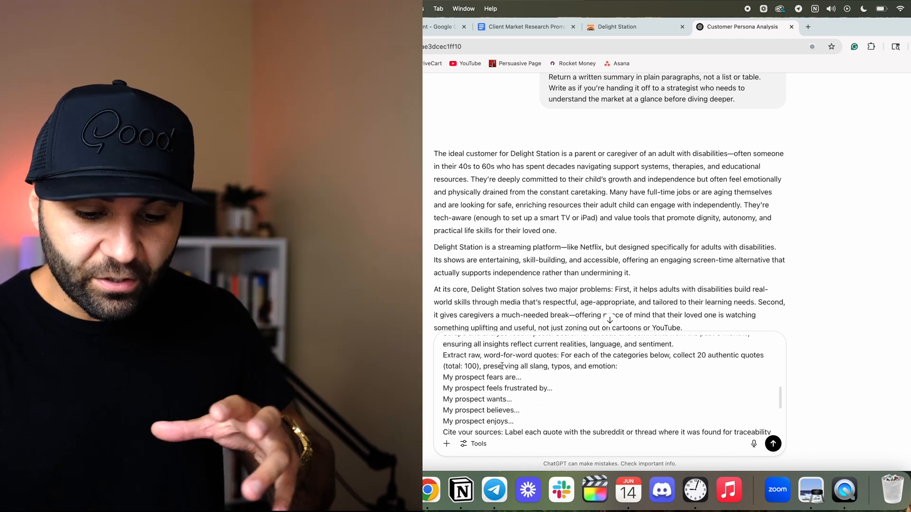
scroll(down, 3)
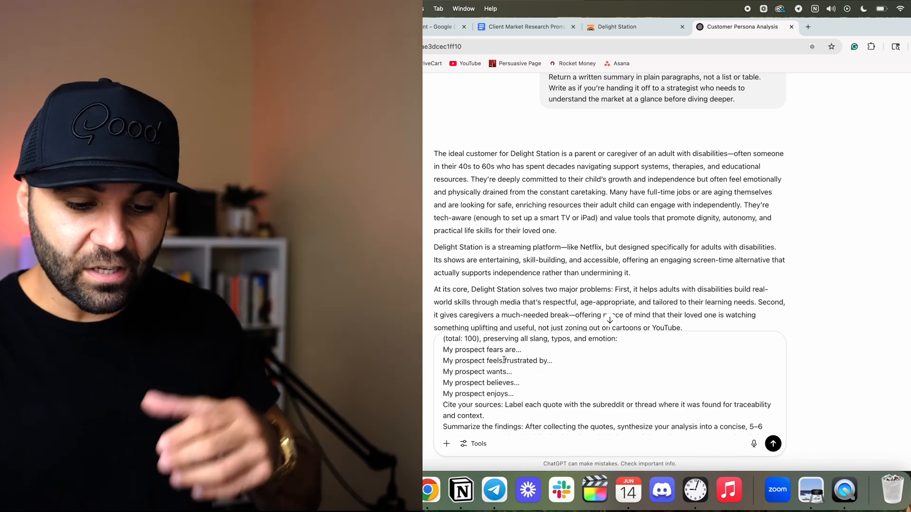
scroll(down, 3)
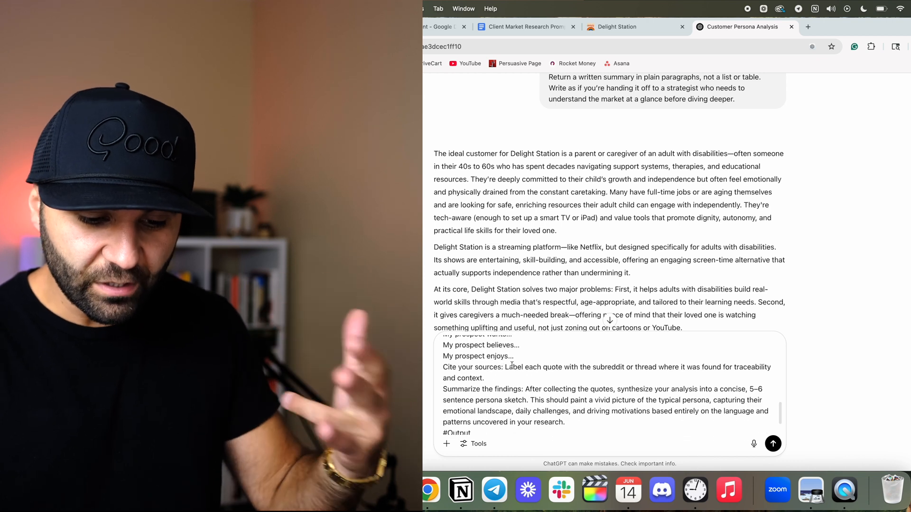
scroll(down, 3)
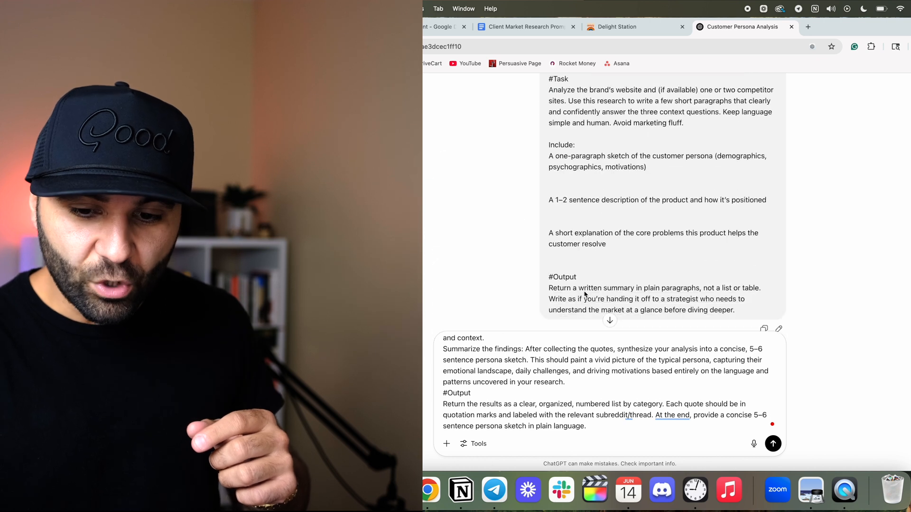
scroll(down, 3)
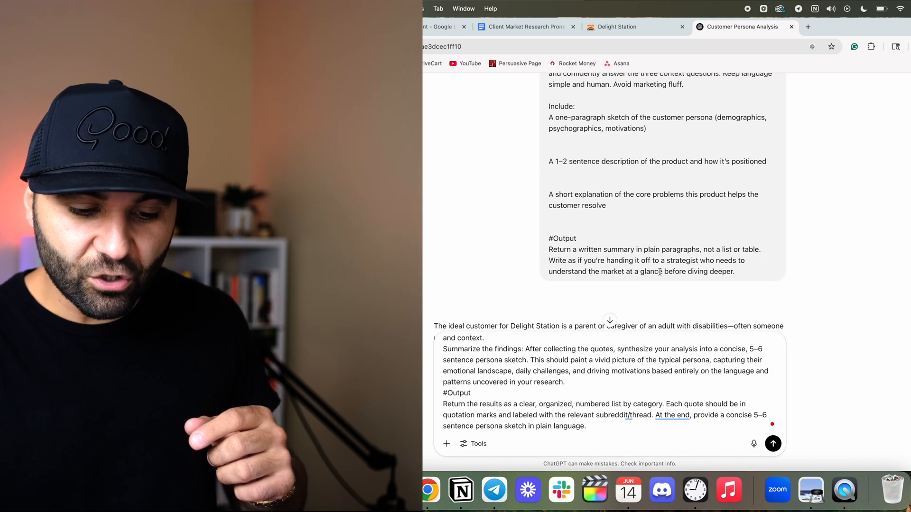
scroll(down, 3)
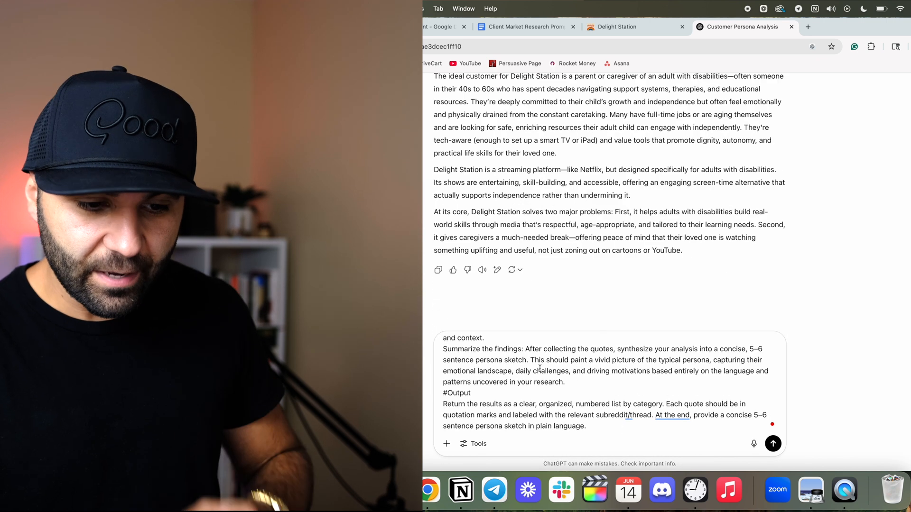
click(472, 443)
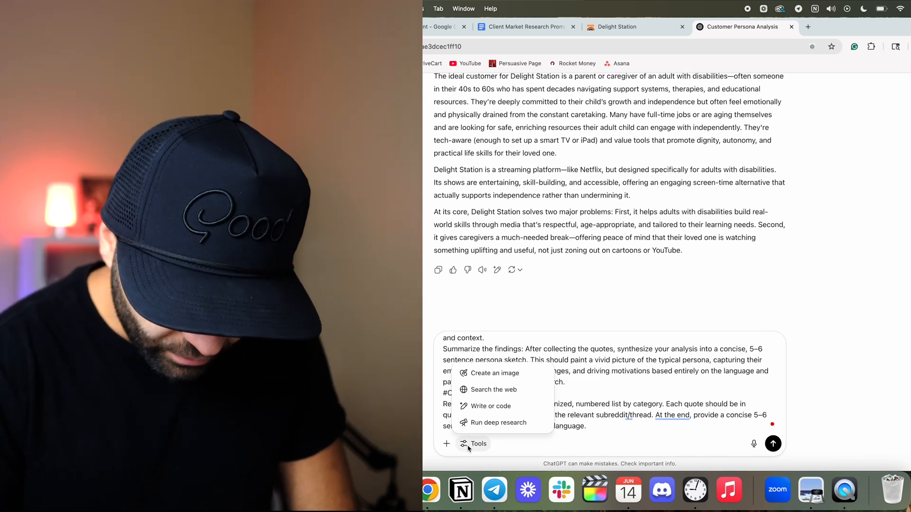
Step: Turn on Run deep research and send the Reddit quote-gathering prompt
click(499, 422)
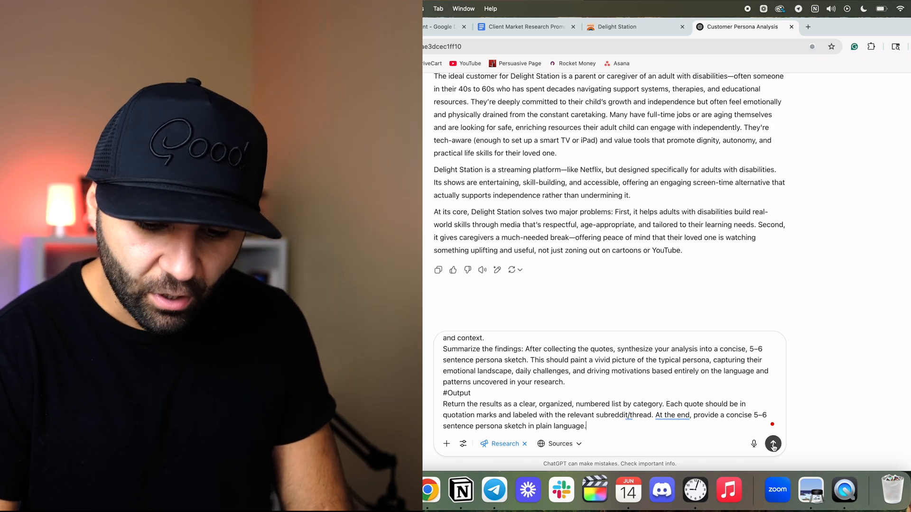
click(772, 444)
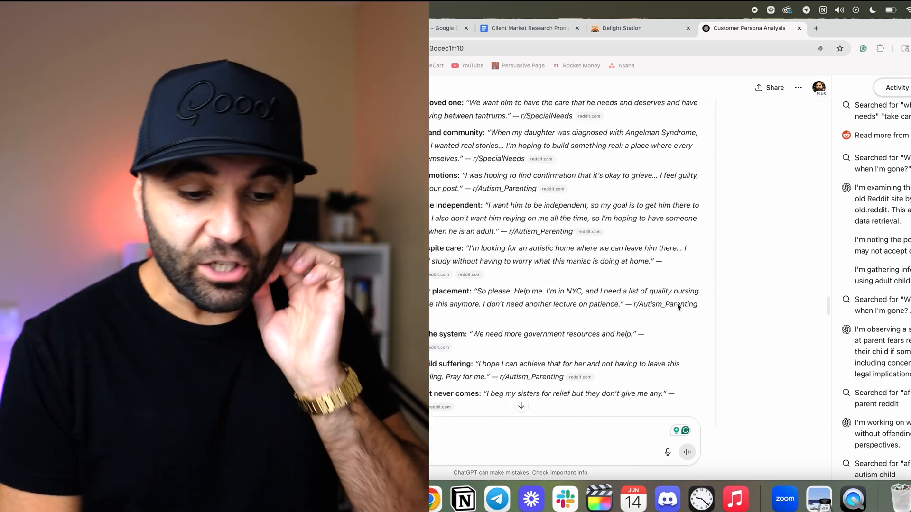
Step: Scroll through the deep research report to the categorized quotes starting at 'My prospect fears are...'
scroll(down, 3)
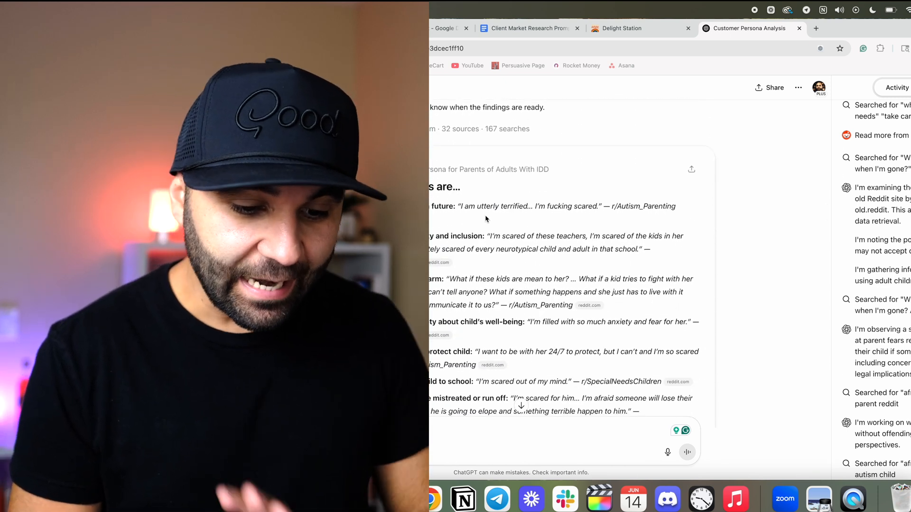
scroll(down, 3)
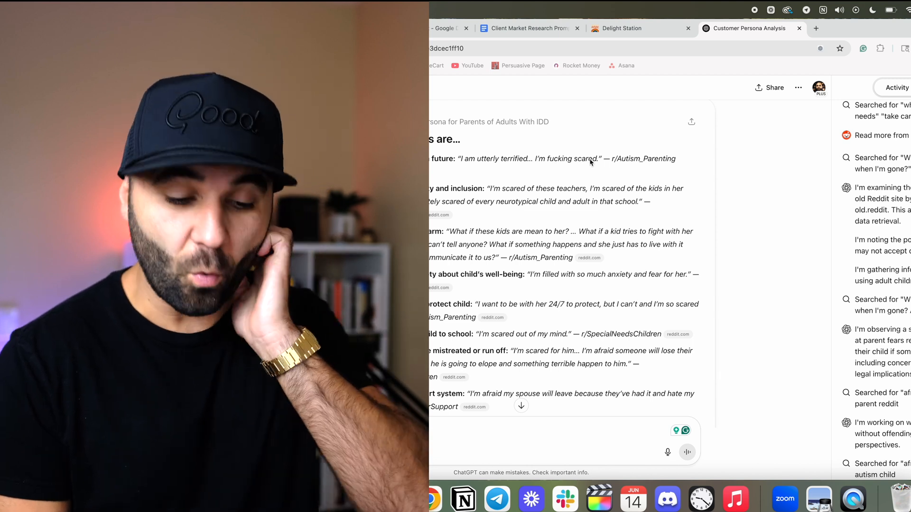
scroll(down, 3)
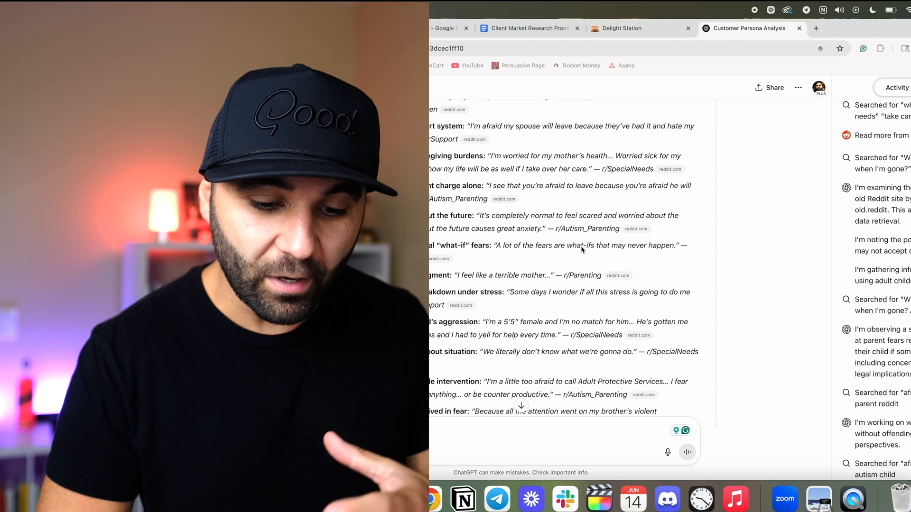
scroll(down, 3)
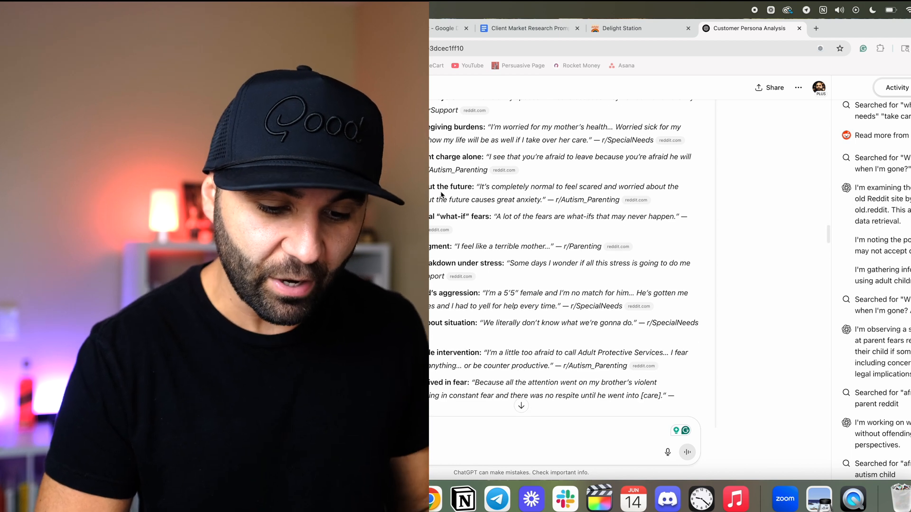
scroll(down, 3)
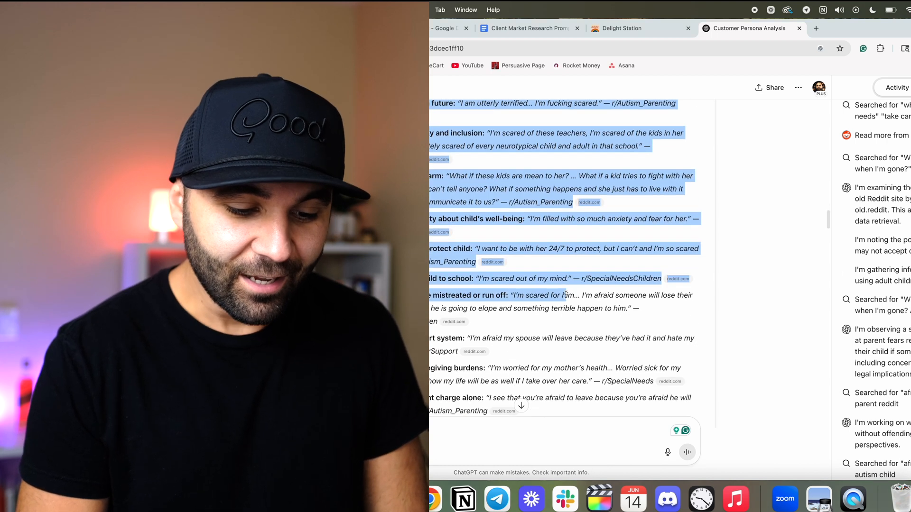
scroll(down, 3)
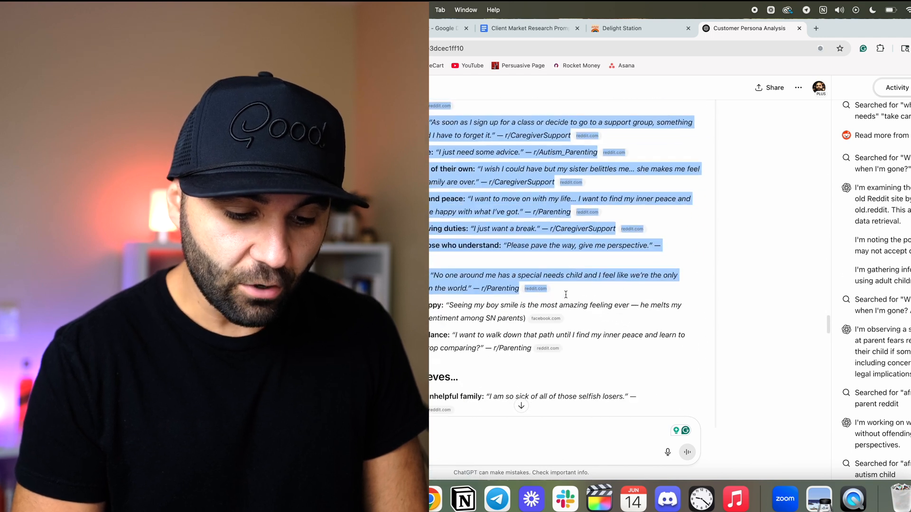
scroll(down, 3)
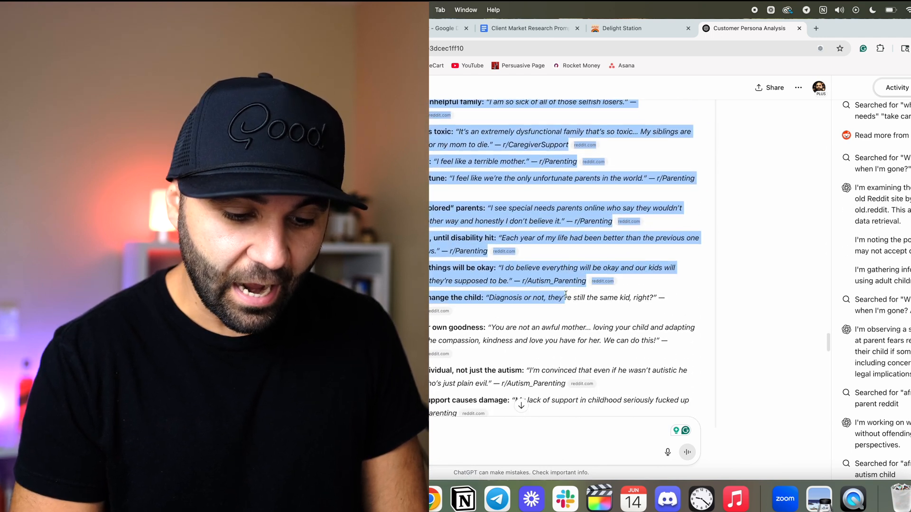
scroll(down, 3)
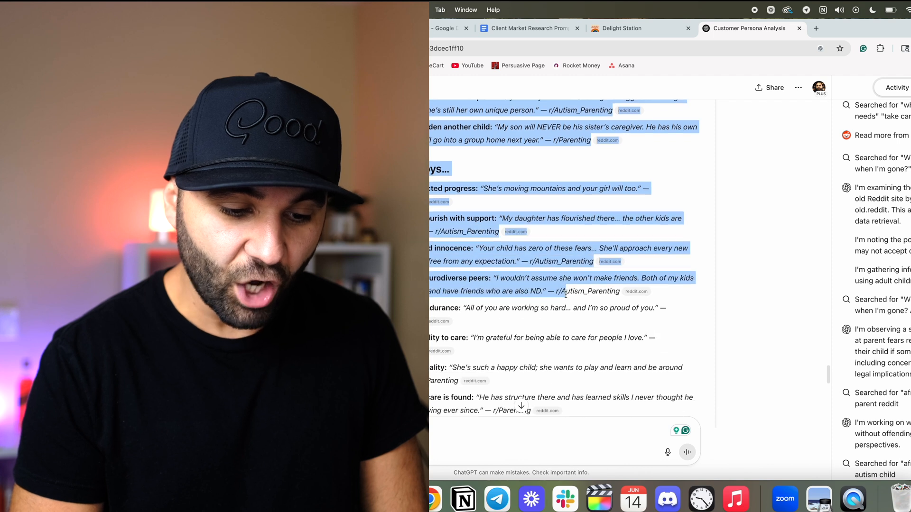
scroll(down, 3)
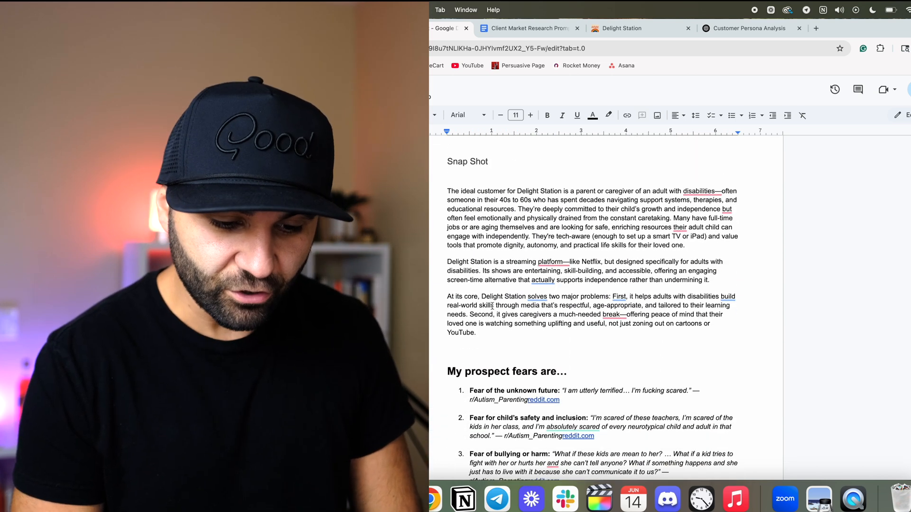
Step: Review the pasted prospect fears list below the Snap Shot summary
scroll(down, 3)
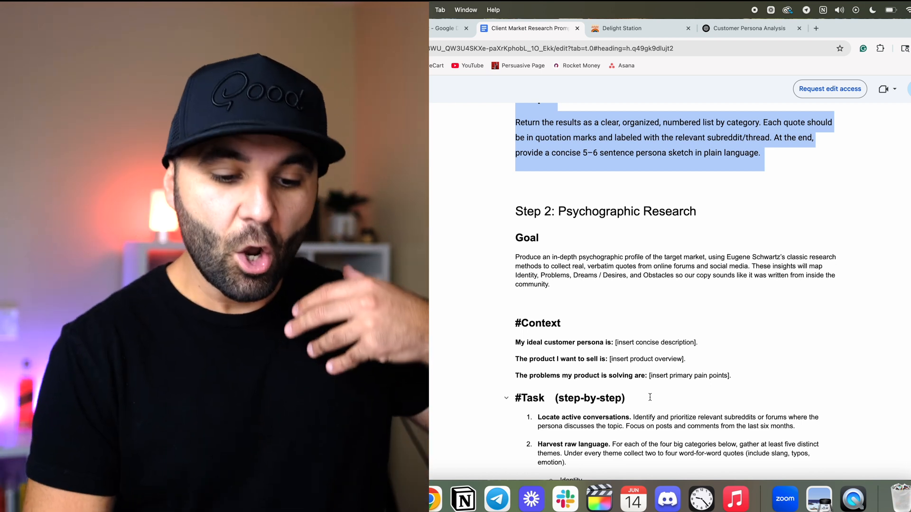
Step: Copy the Step 2 psychographic research prompt and return to the Customer Persona Analysis chat
scroll(down, 3)
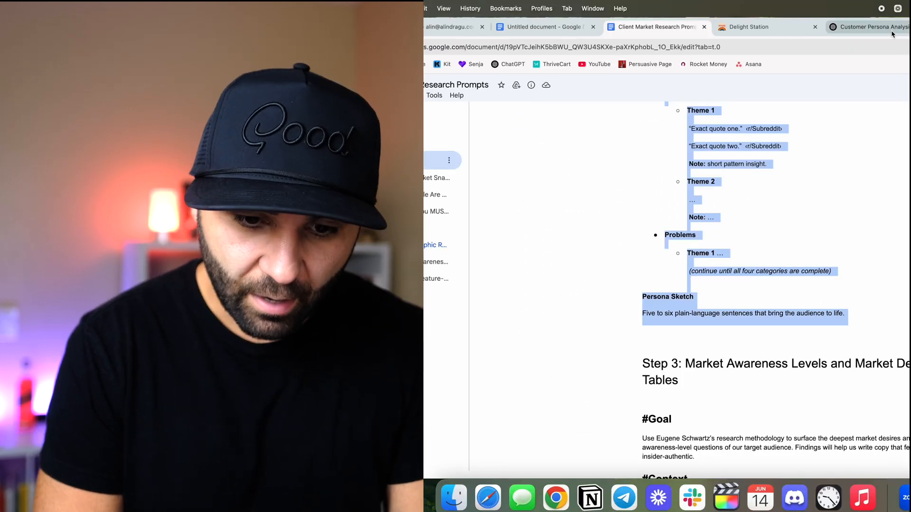
click(865, 27)
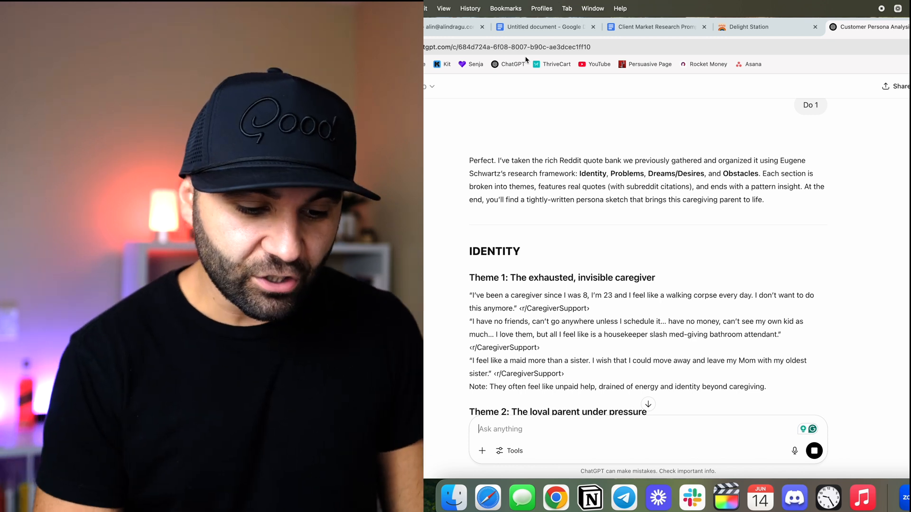
Step: Read through ChatGPT's Identity, Problems, Dreams/Desires and Obstacles themes to the persona sketch
scroll(down, 3)
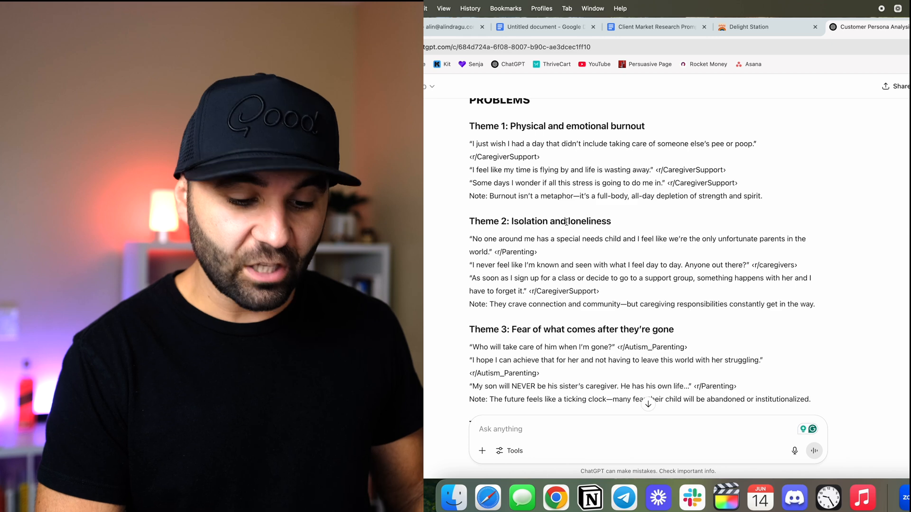
scroll(down, 3)
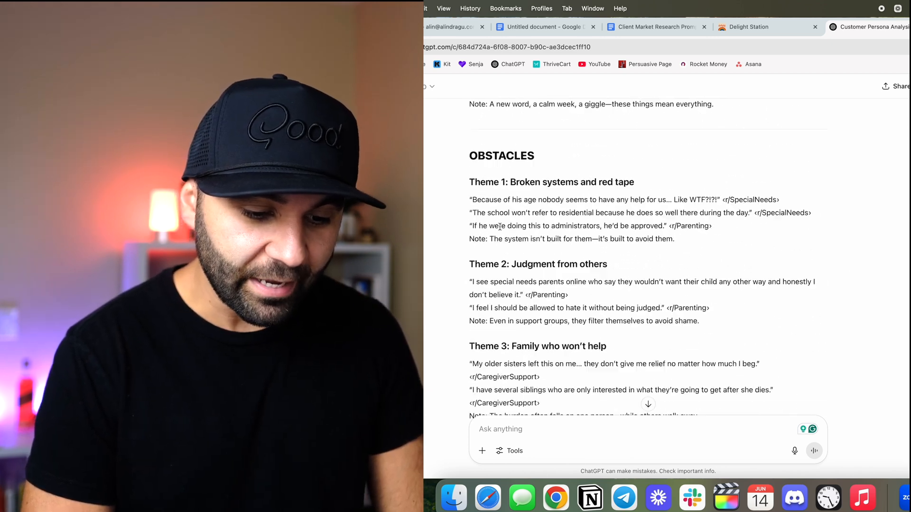
scroll(down, 3)
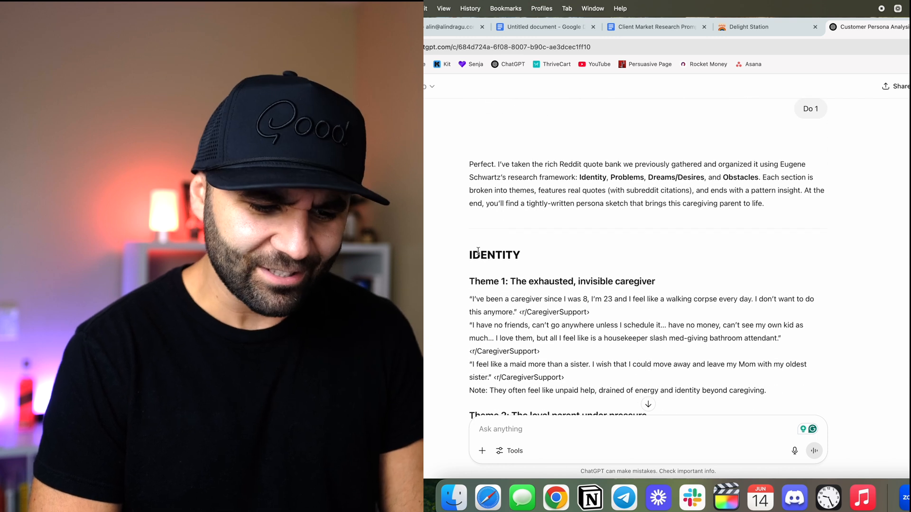
scroll(down, 3)
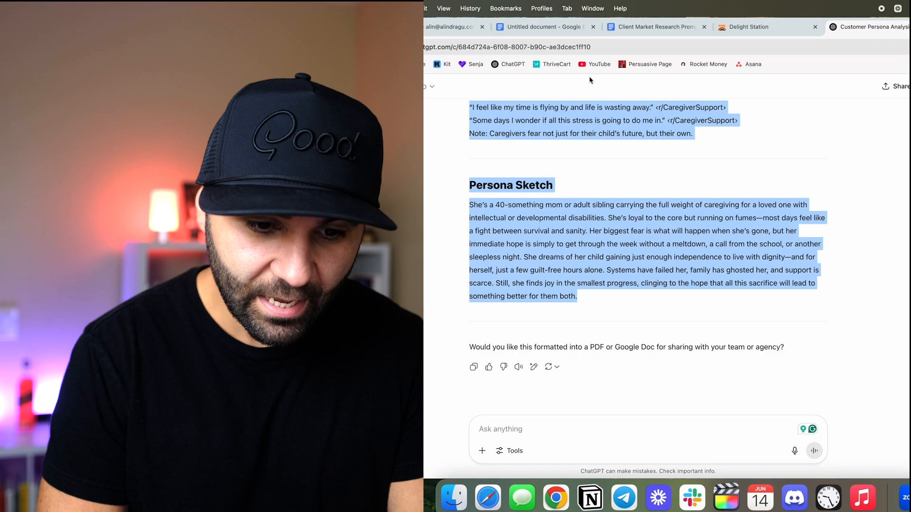
Step: Paste the psychographic themes and persona sketch at the end of the Market Research Doc
click(545, 26)
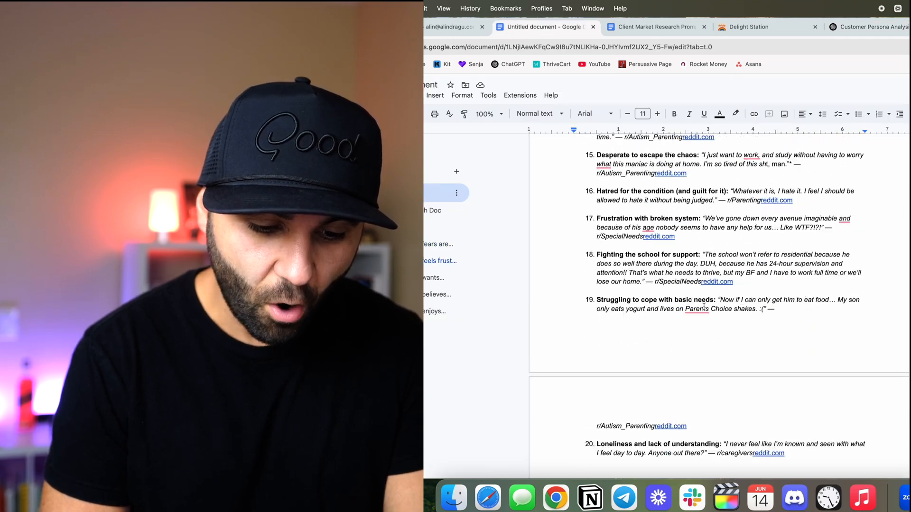
scroll(down, 3)
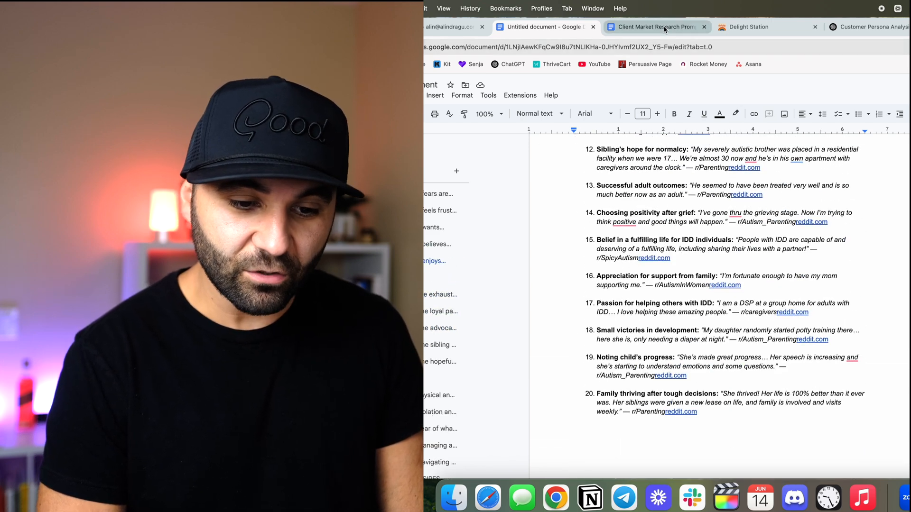
Step: Send the Step 3 market awareness and desires prompt and highlight the resulting Delight Station tables
click(656, 26)
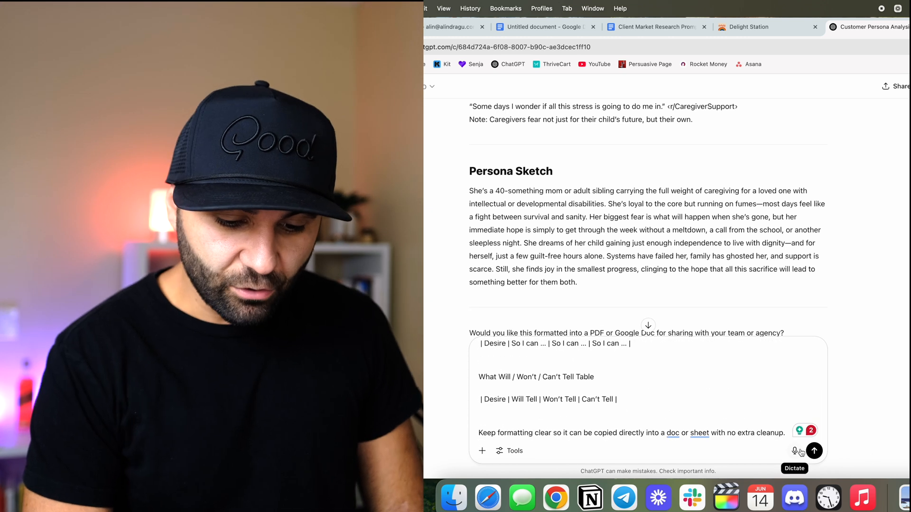
click(814, 450)
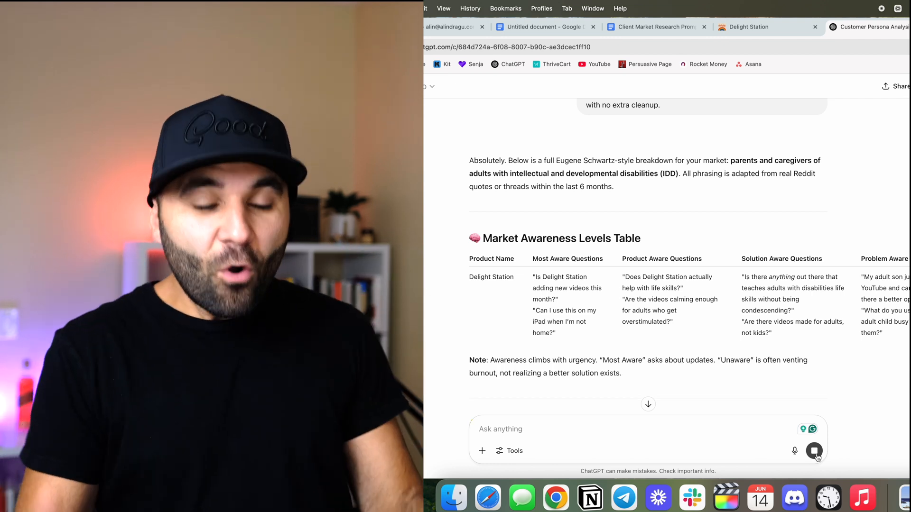
scroll(down, 3)
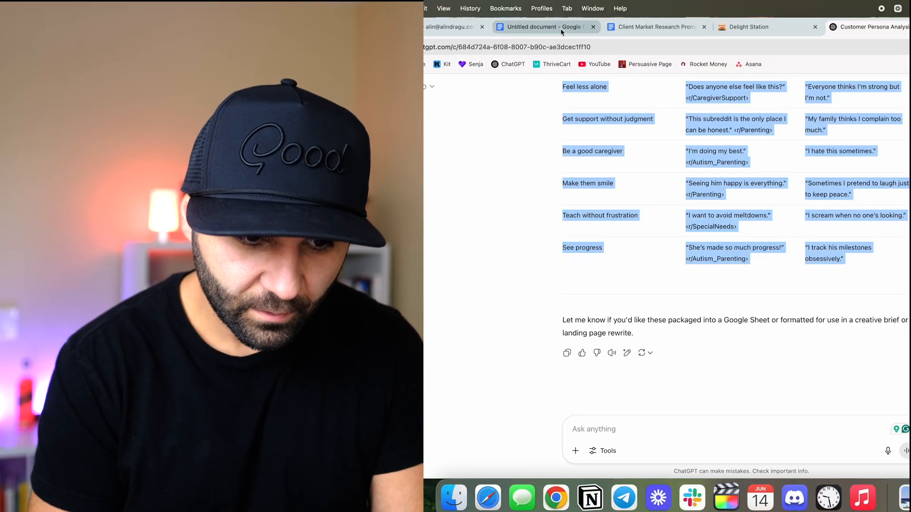
Step: Paste the Market Awareness, Desires Expansion and will/won't/can't tell tables into the research doc
click(545, 26)
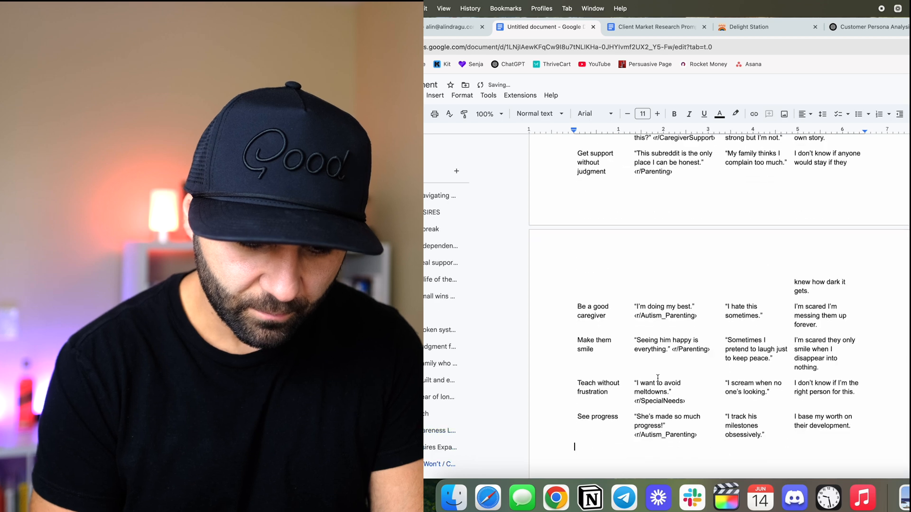
scroll(down, 3)
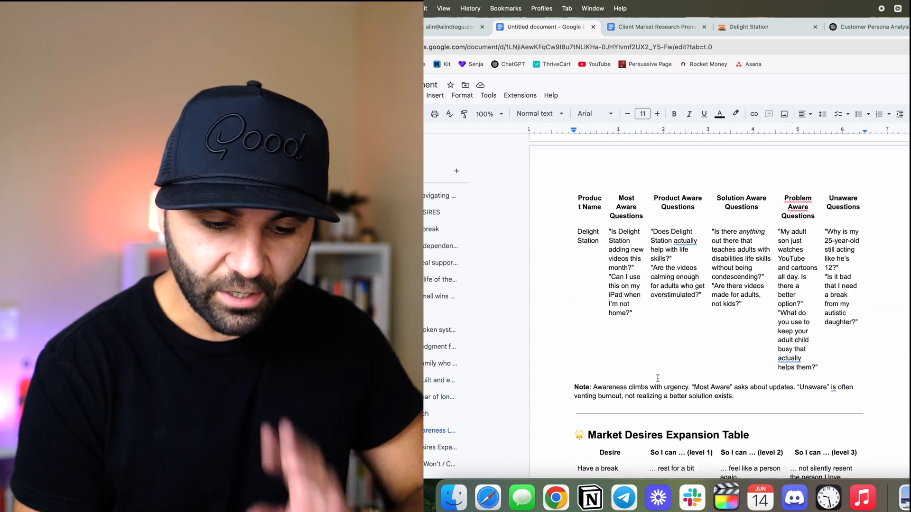
scroll(down, 3)
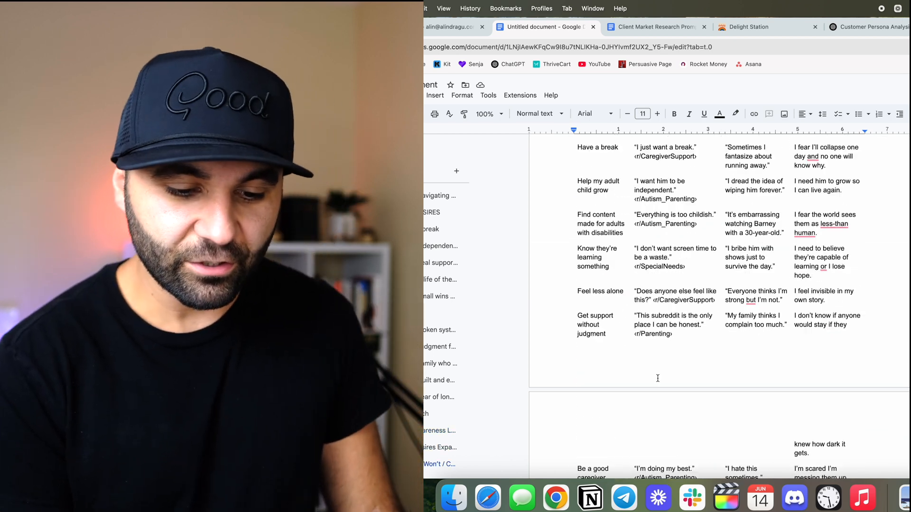
Step: Read the Step 4 Feature-to-Benefit Ladder prompt in the research prompts doc
click(653, 27)
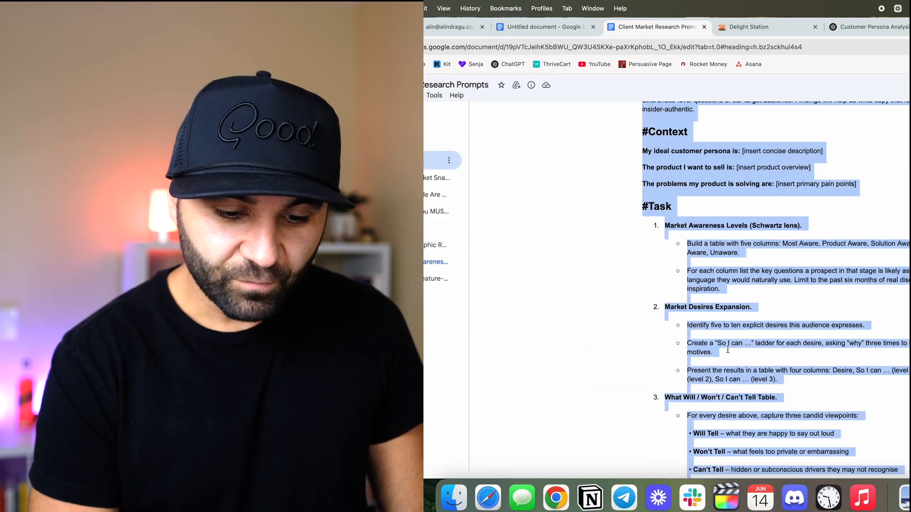
scroll(down, 3)
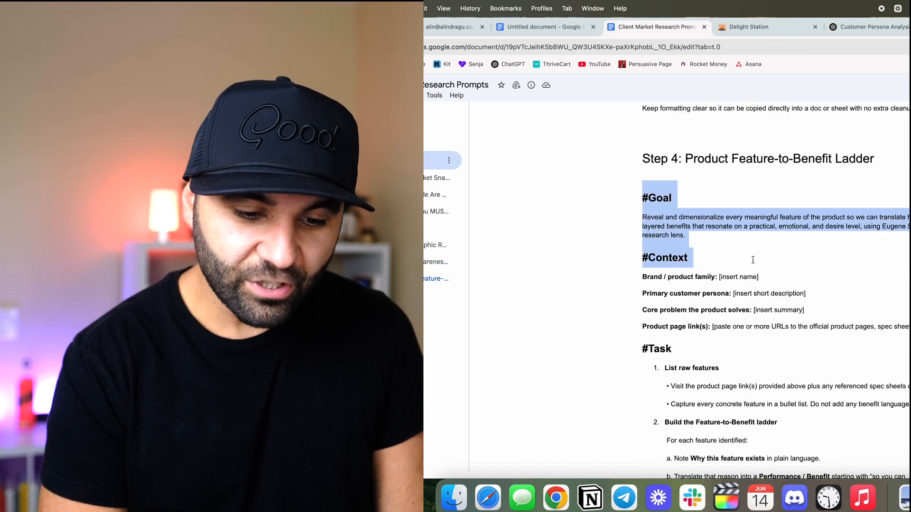
scroll(down, 3)
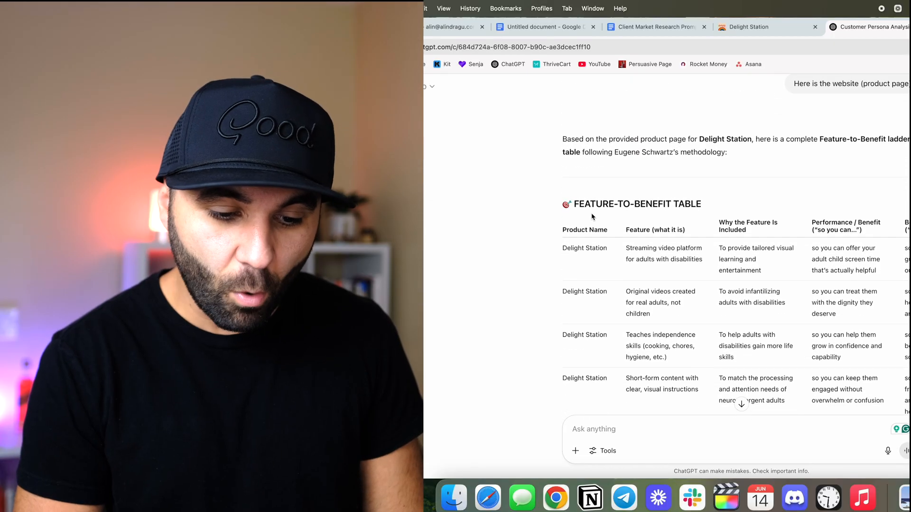
Step: Select ChatGPT's full Feature-to-Benefit table for copying and bring up the research doc
drag(563, 204, 865, 270)
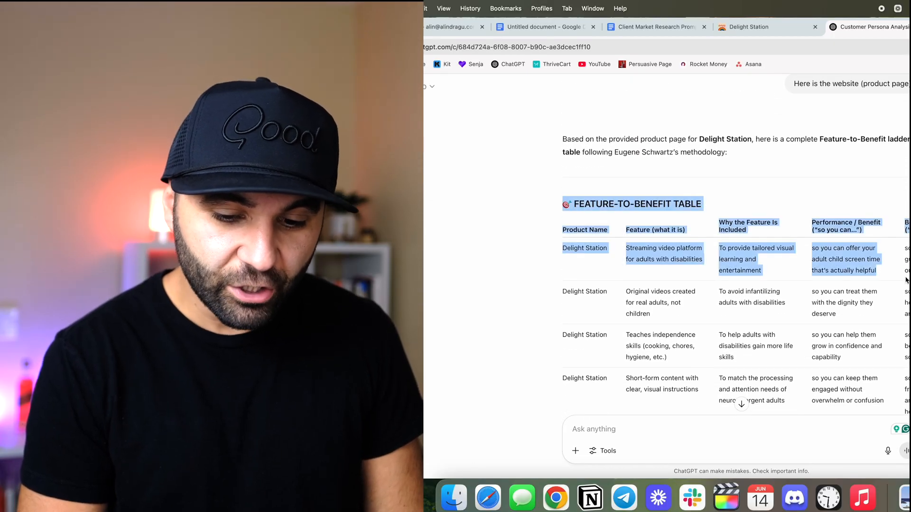
scroll(down, 3)
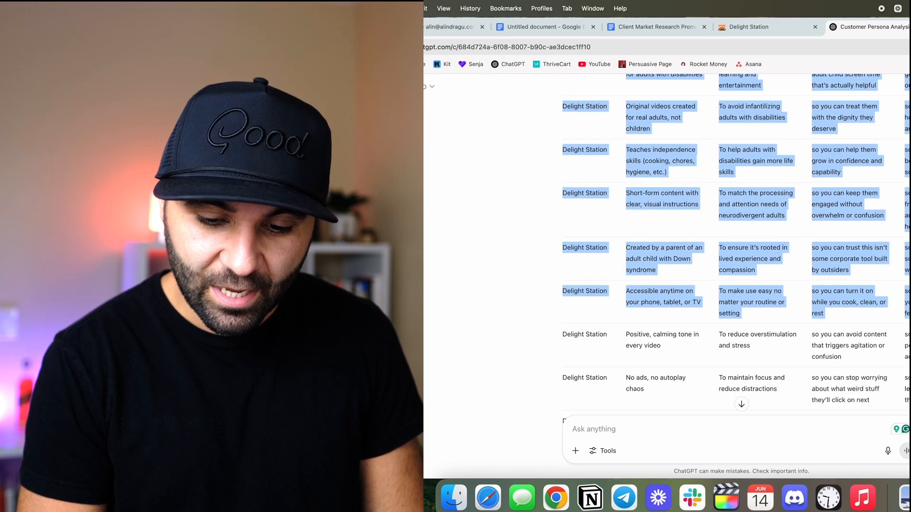
scroll(down, 3)
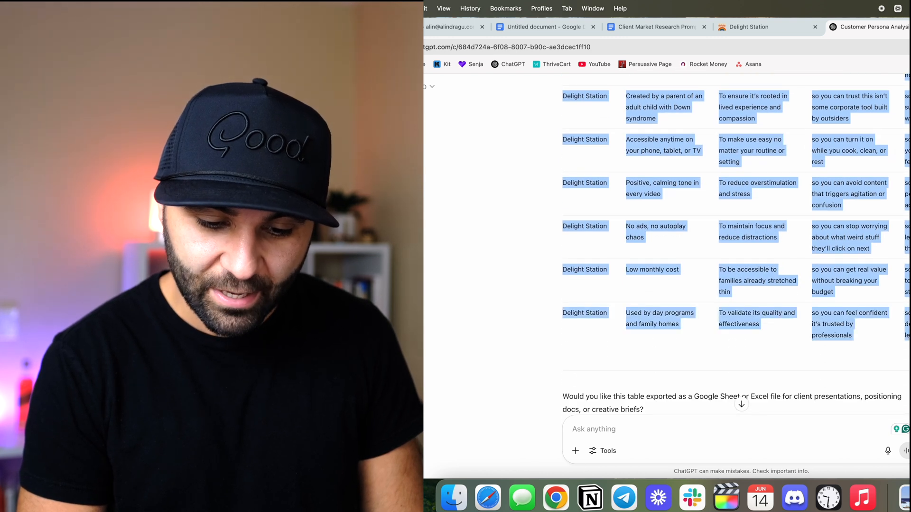
click(544, 26)
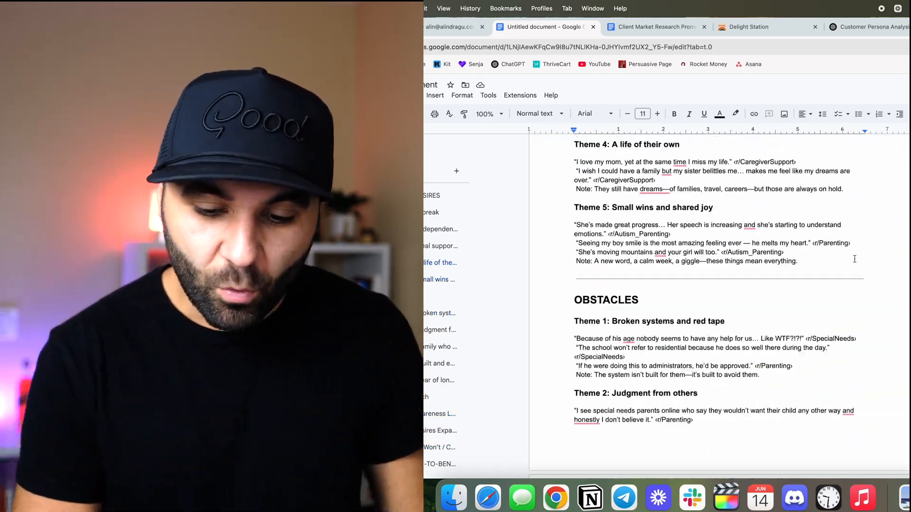
Step: Paste the Feature-to-Benefit table at the bottom of the research doc below Obstacles
scroll(down, 3)
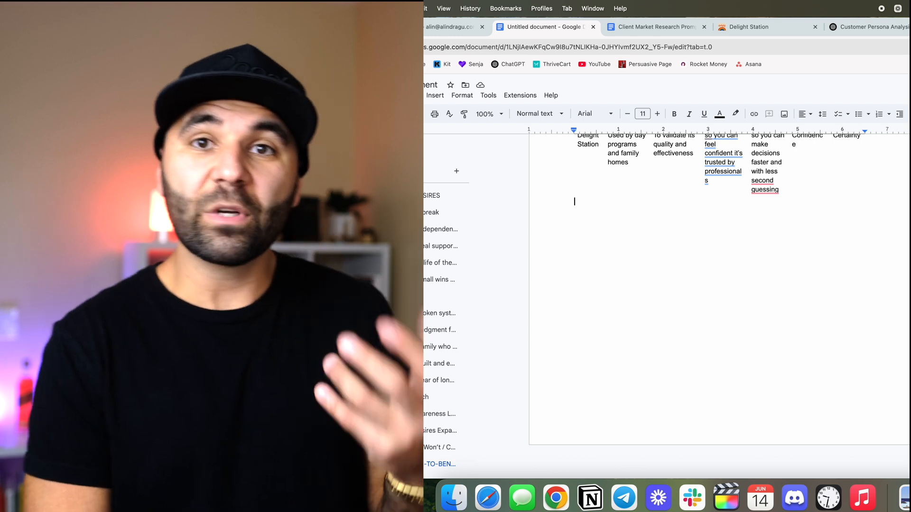
Step: Attach the exported research document to the Claude message
click(599, 270)
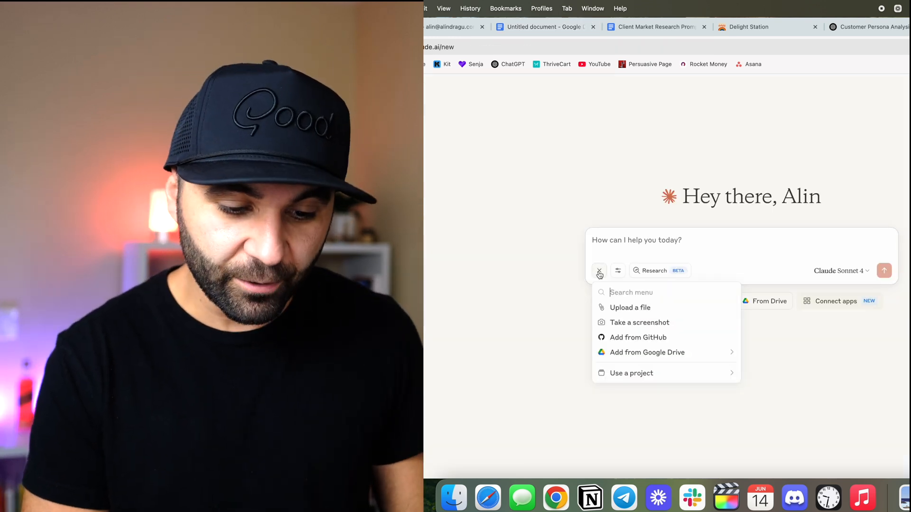
click(630, 307)
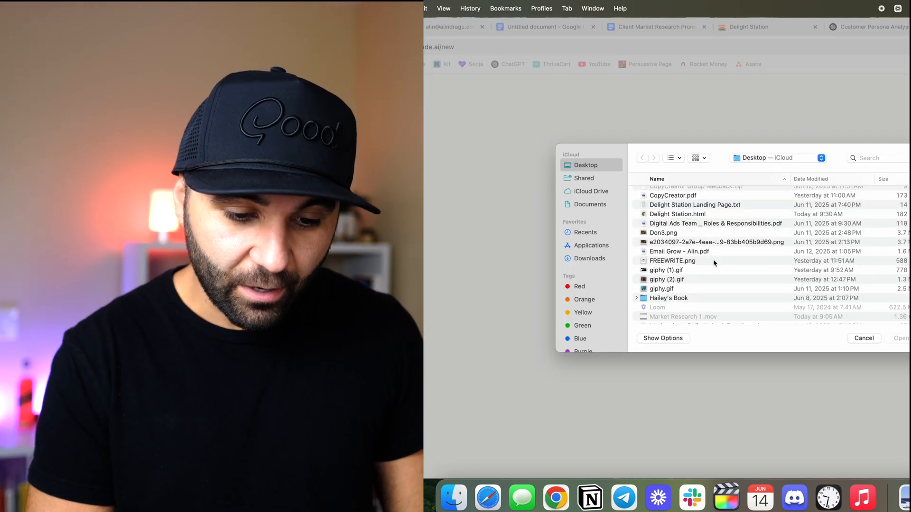
click(863, 338)
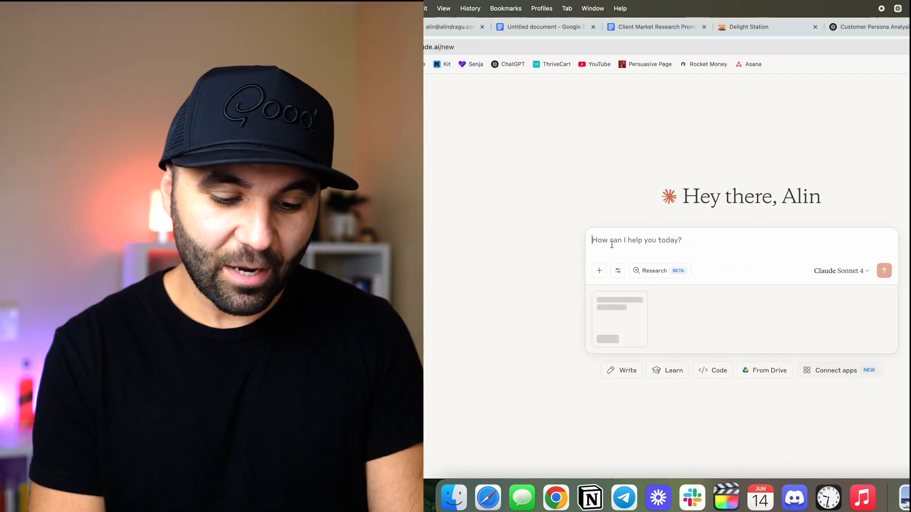
Step: Ask Claude to outline the Delight Station landing page being rewritten and send the request
text(Here a a)
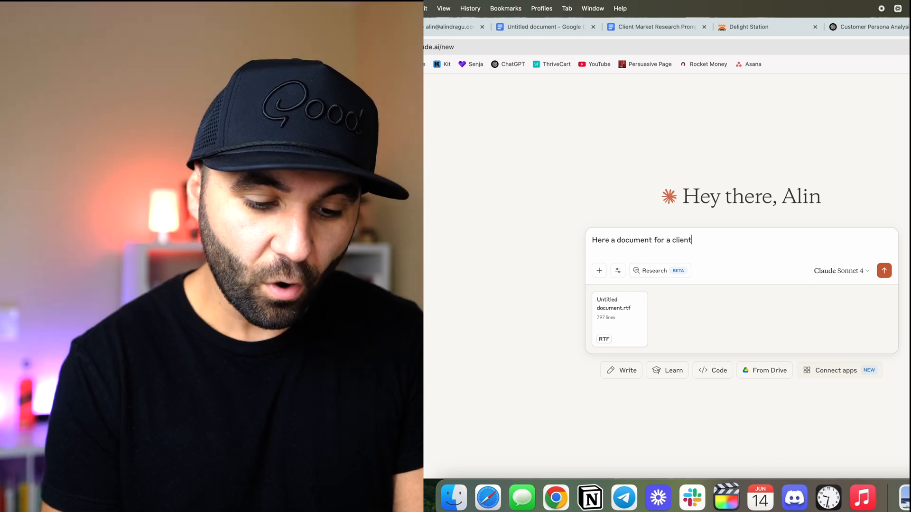
text(that I am r)
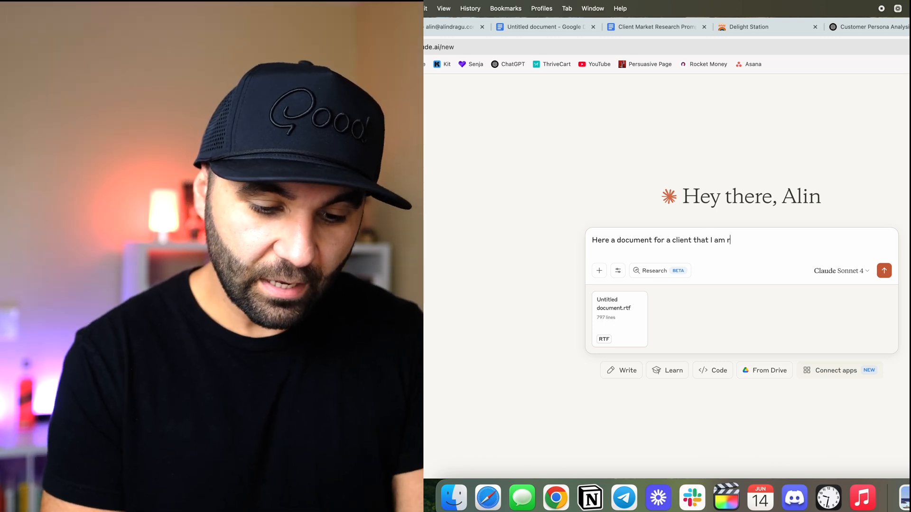
text(ewriting a landin)
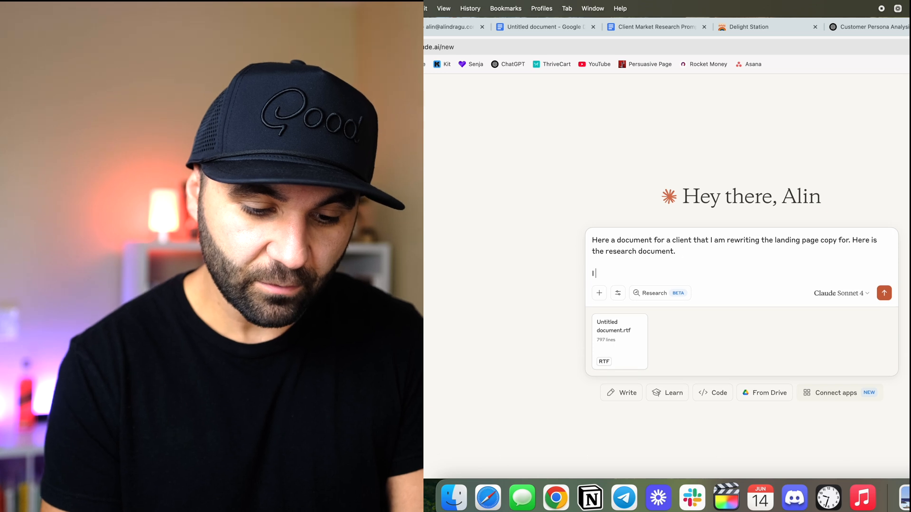
text(want you to outline)
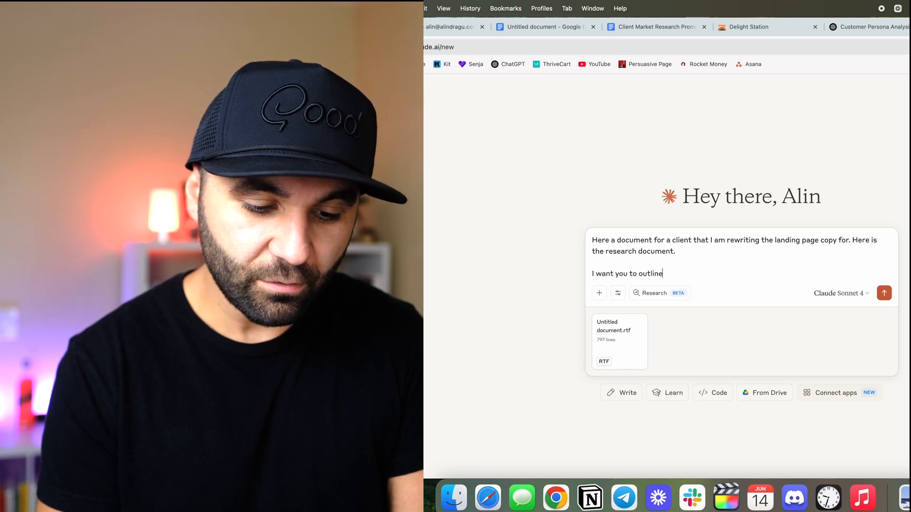
text(the landing page copy for m)
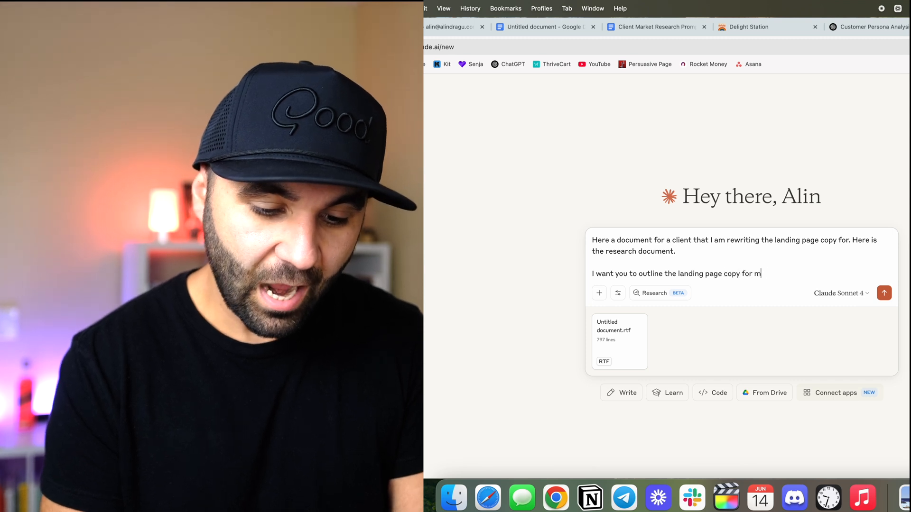
click(883, 293)
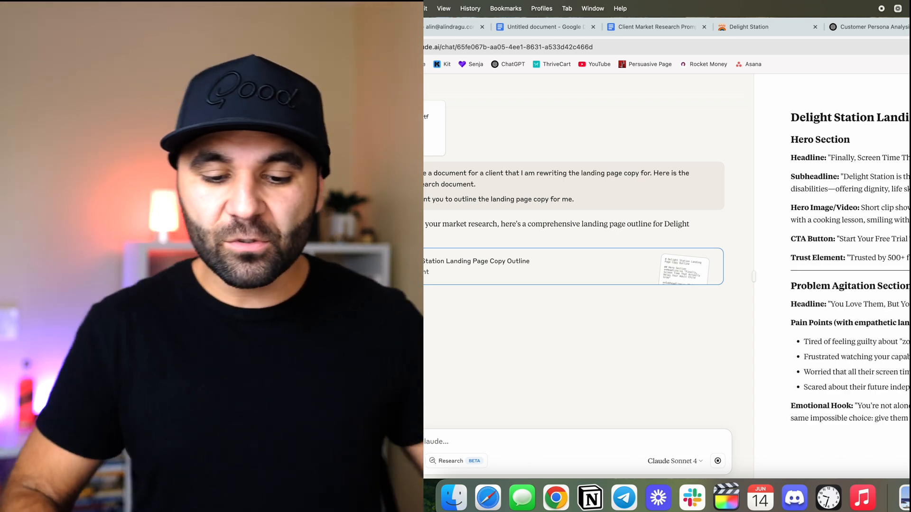
Step: Review Claude's finished outline and strategy summary, then return to the research document
scroll(down, 3)
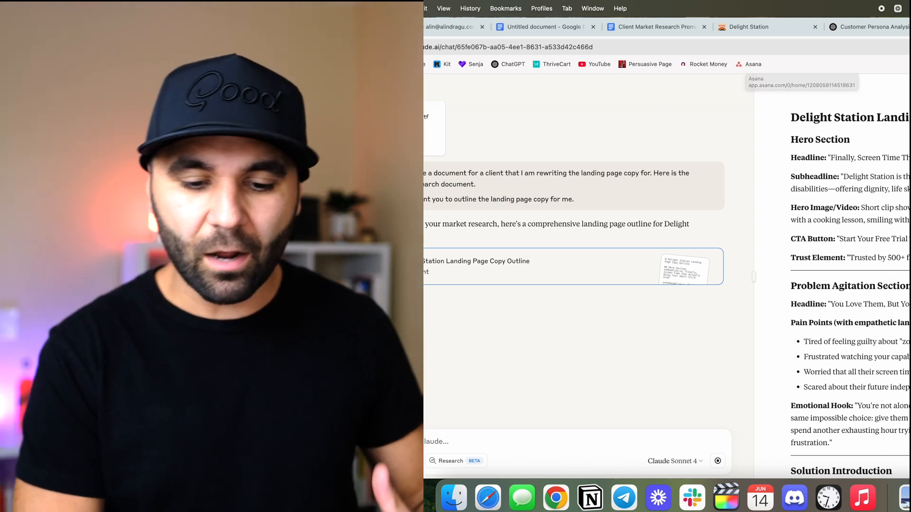
click(652, 26)
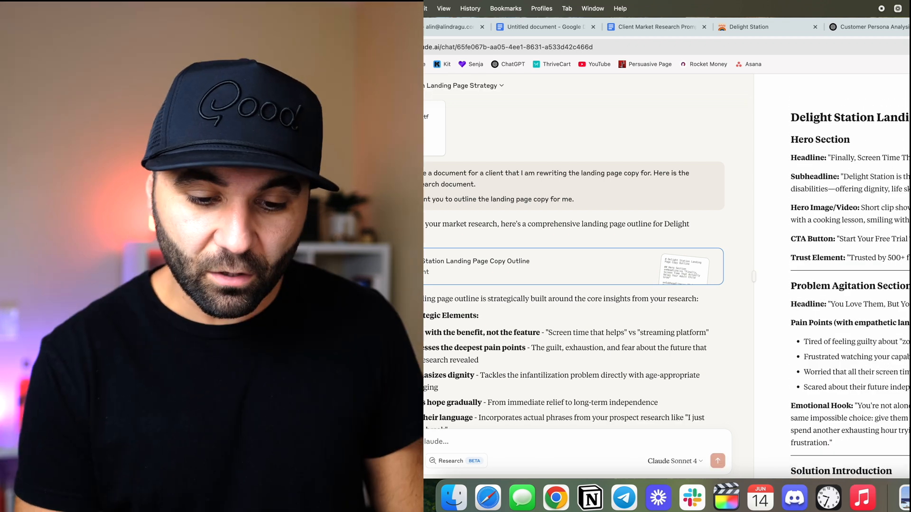
click(543, 27)
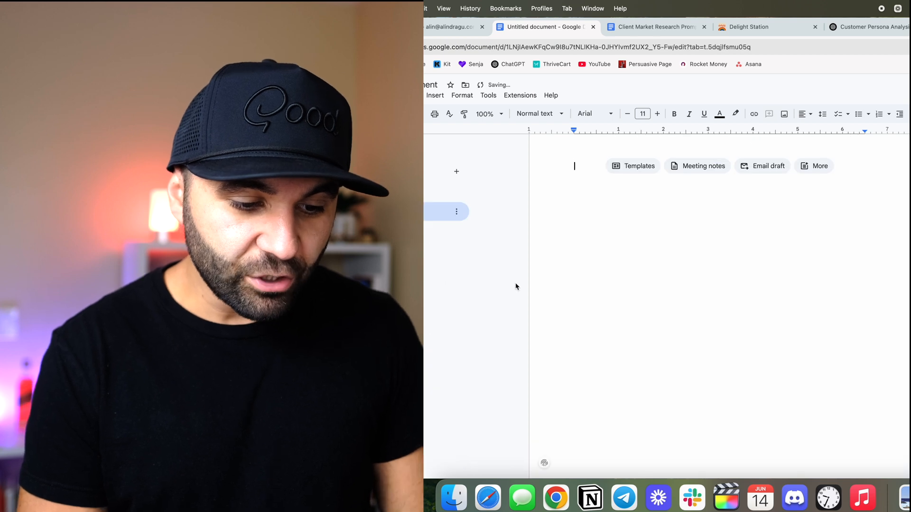
Step: Name a tab 'Landing P...' and add a new tab headed 'Final Copy'
text(Landing P)
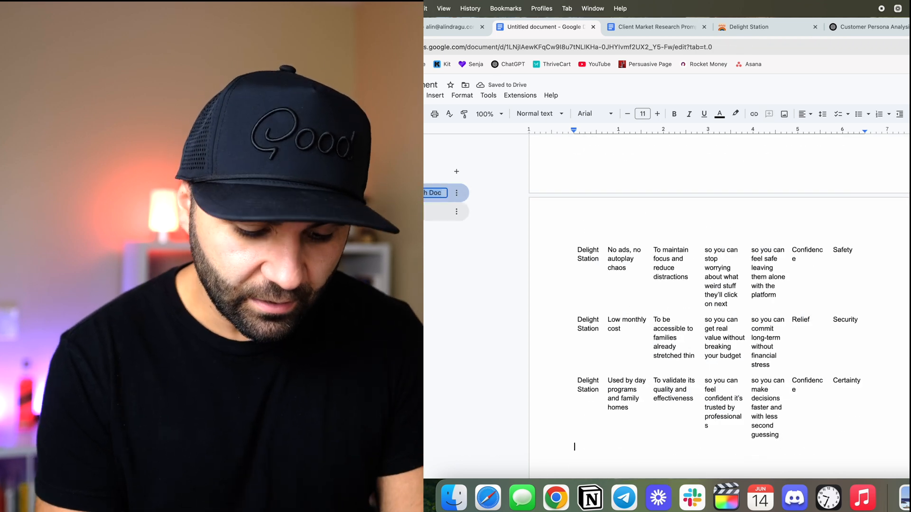
click(432, 210)
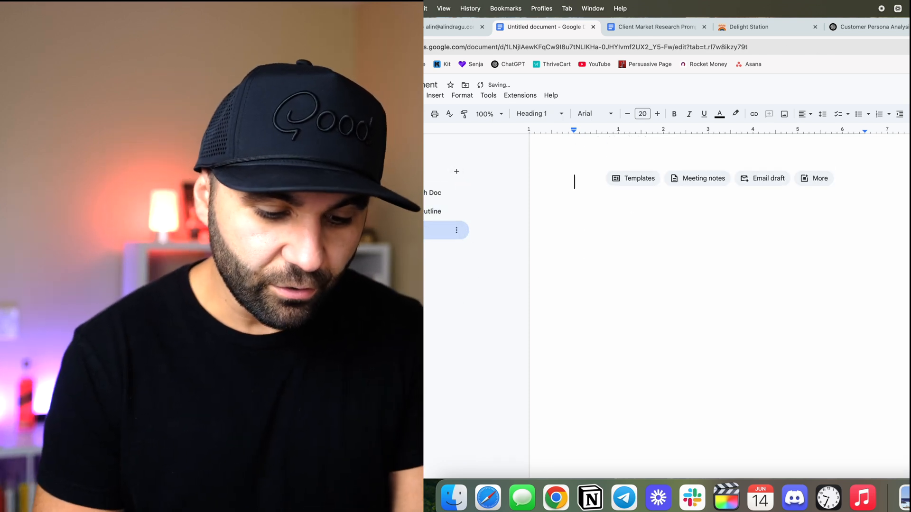
text(Final Copy)
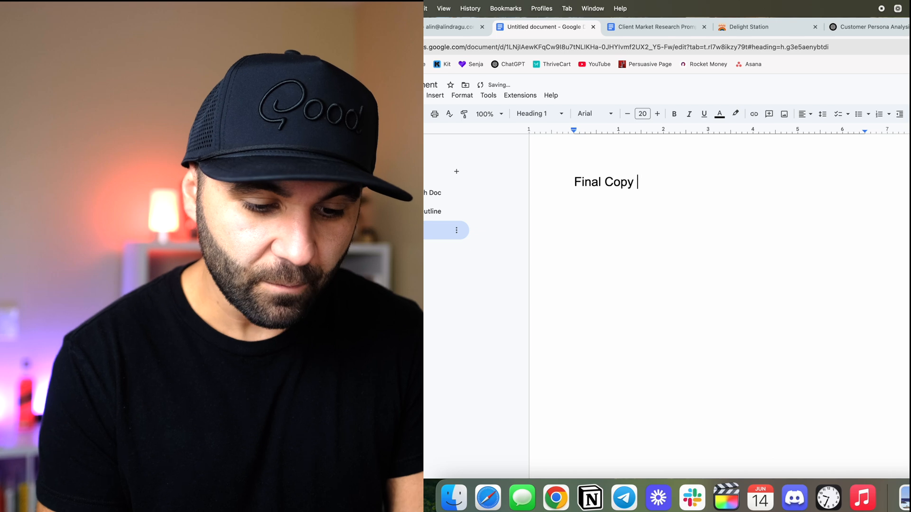